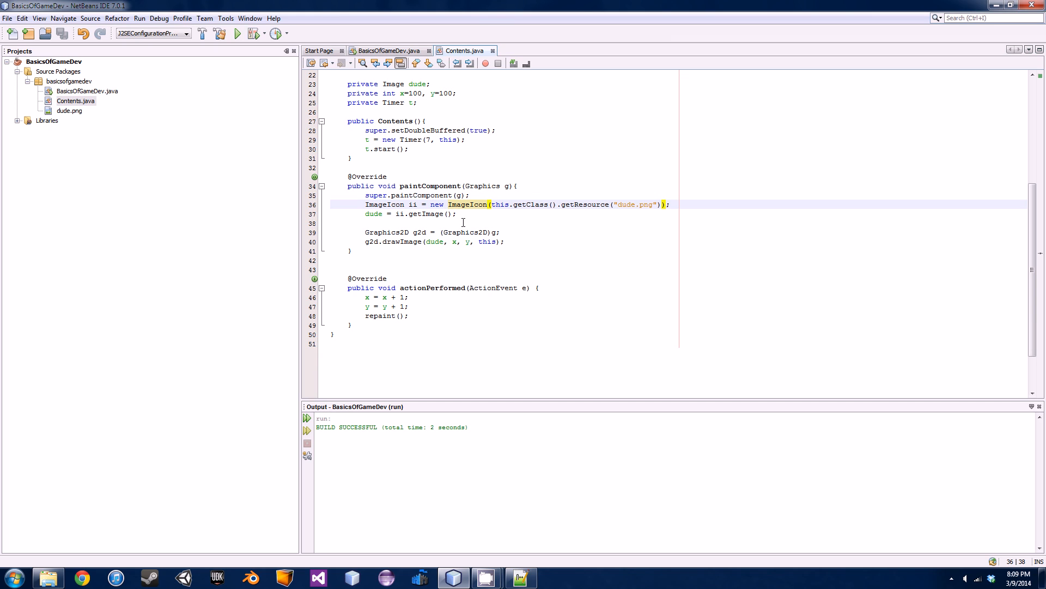
Step: Run the BasicsOfGameDev project, watch the Game window, then close it
{"action": "left_click", "coordinate": [236, 34]}
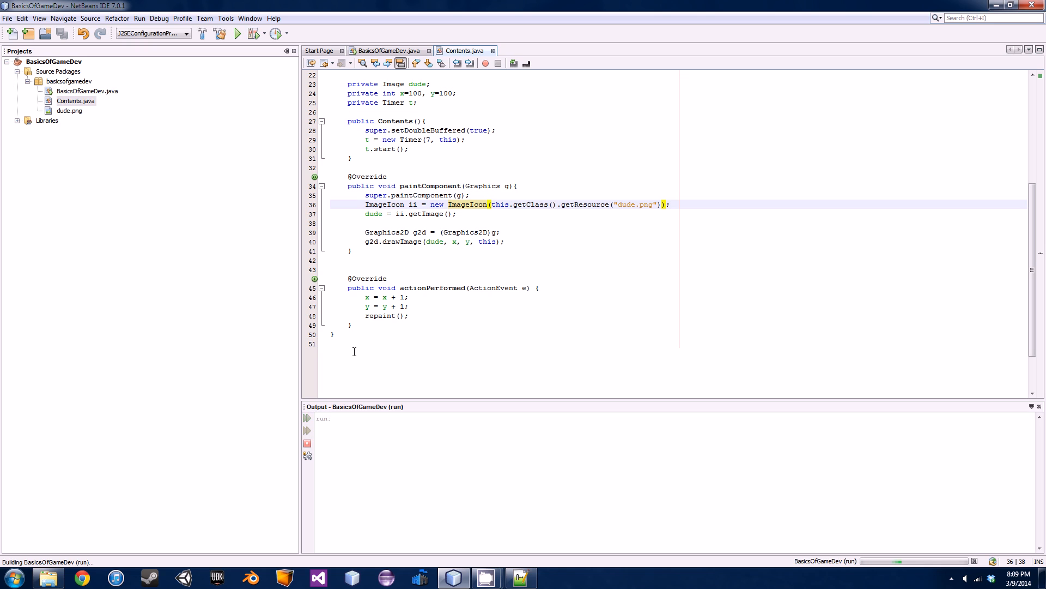
{"action": "left_click", "coordinate": [237, 33]}
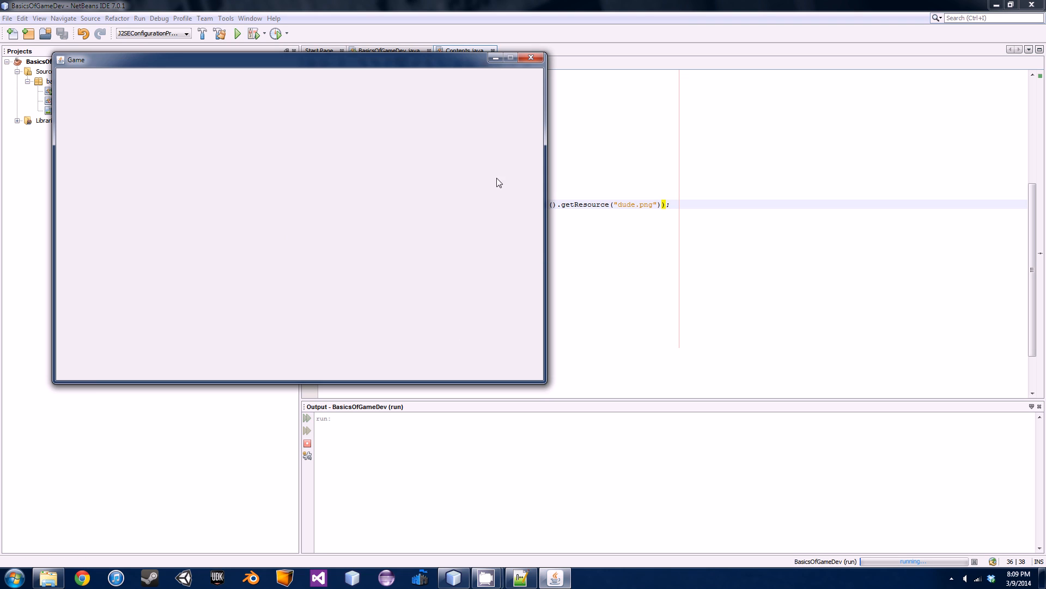
{"action": "mouse_move", "coordinate": [149, 166]}
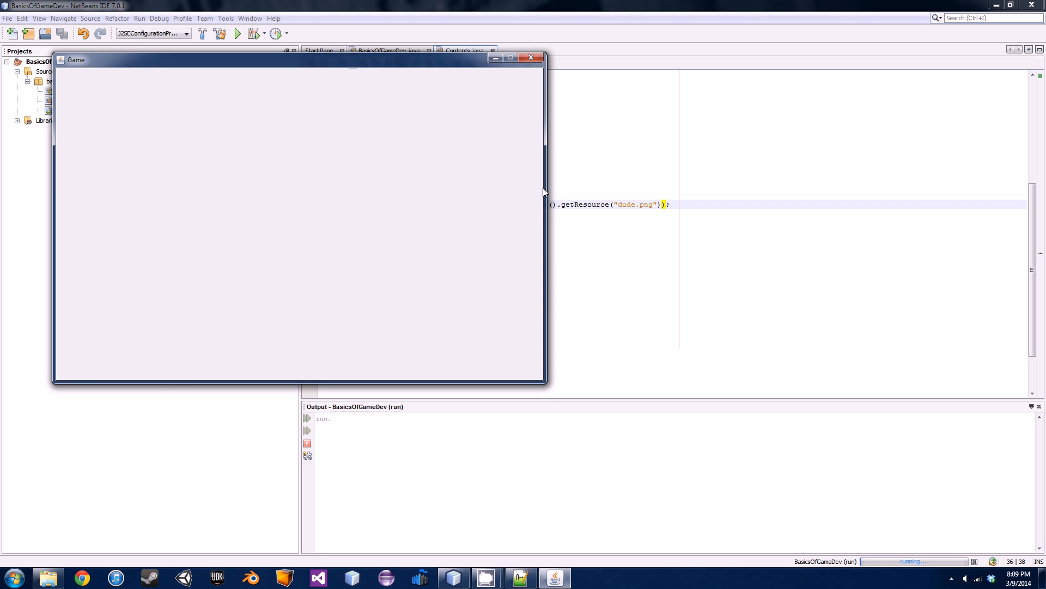
{"action": "mouse_move", "coordinate": [85, 215]}
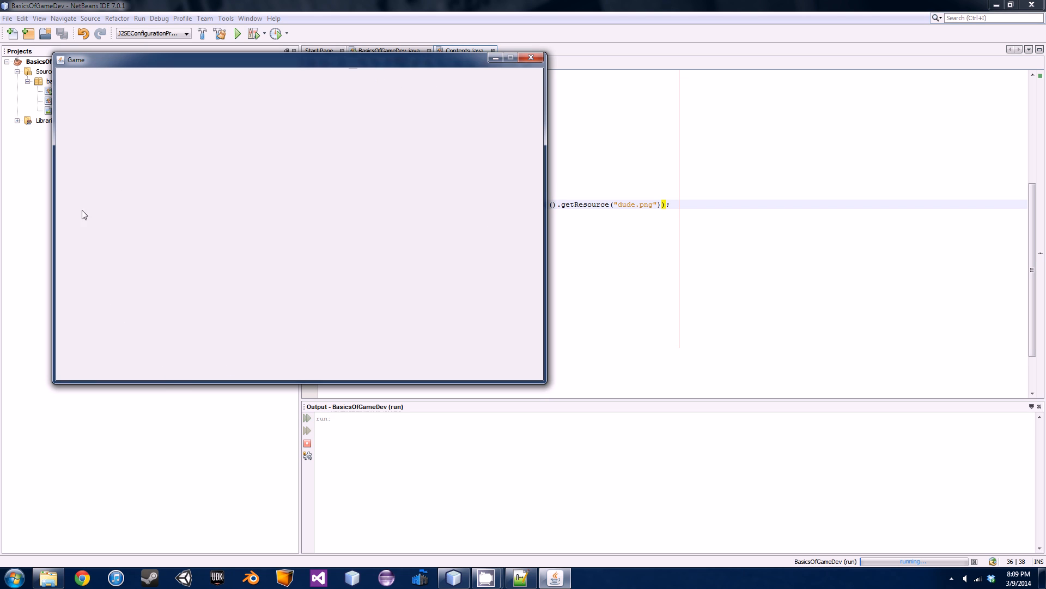
{"action": "mouse_move", "coordinate": [280, 180]}
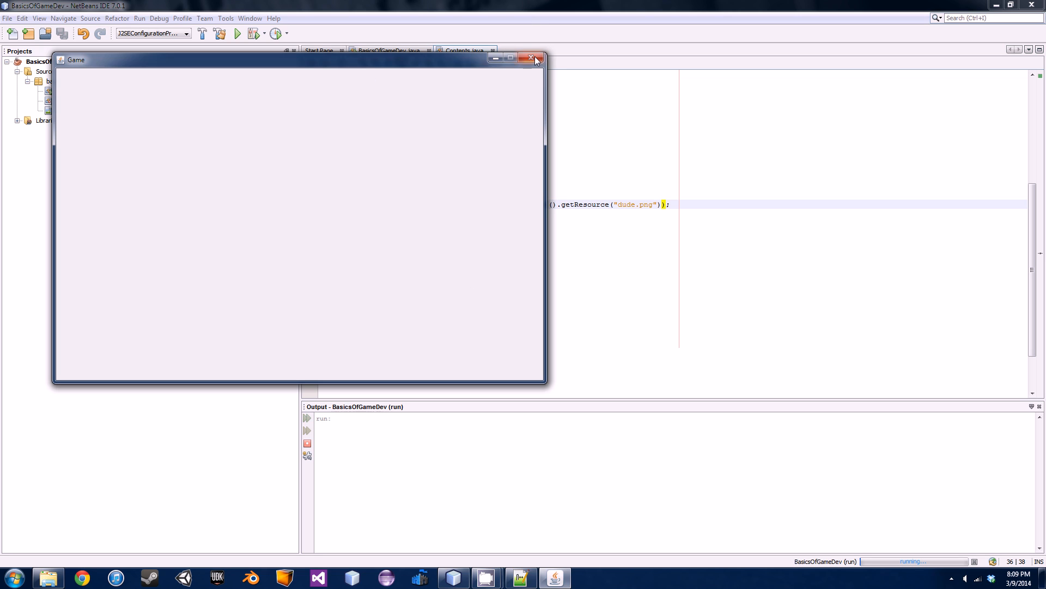
{"action": "left_click", "coordinate": [534, 59]}
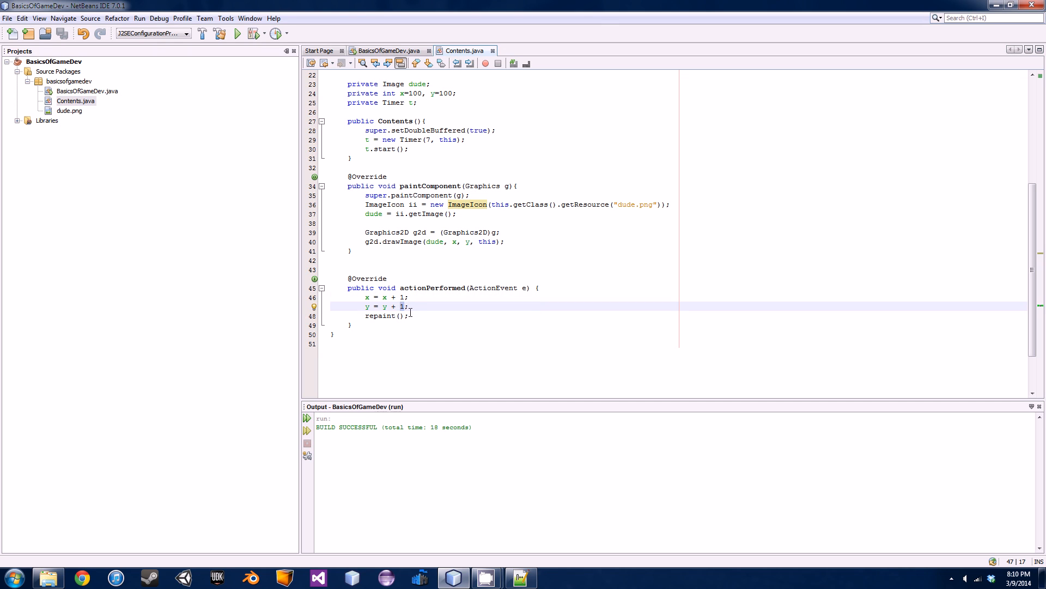
{"action": "mouse_move", "coordinate": [395, 296]}
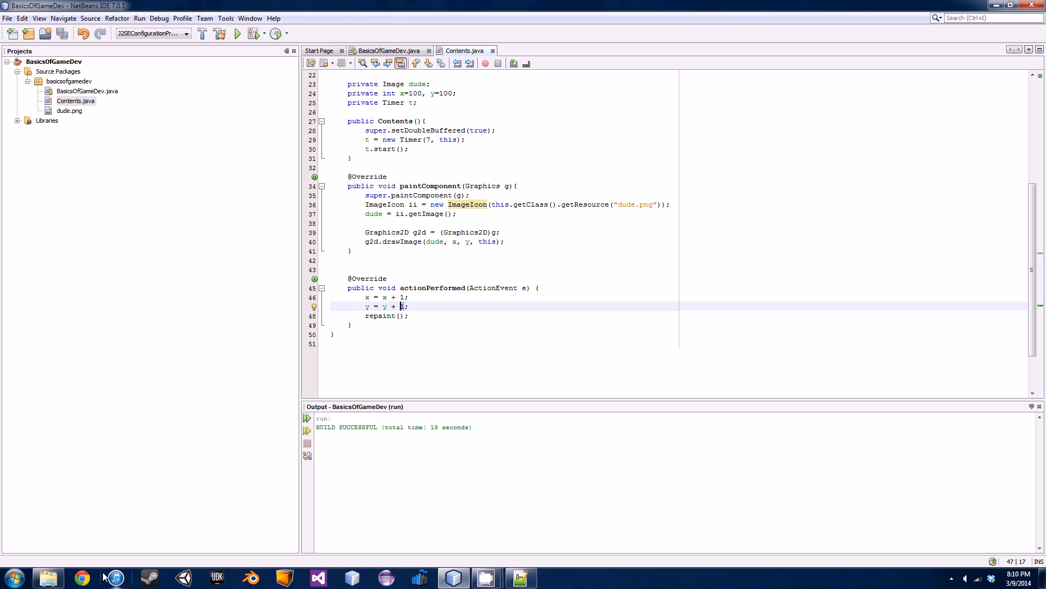
Step: Launch Paint from the taskbar to sketch the movement idea
{"action": "left_click", "coordinate": [13, 576]}
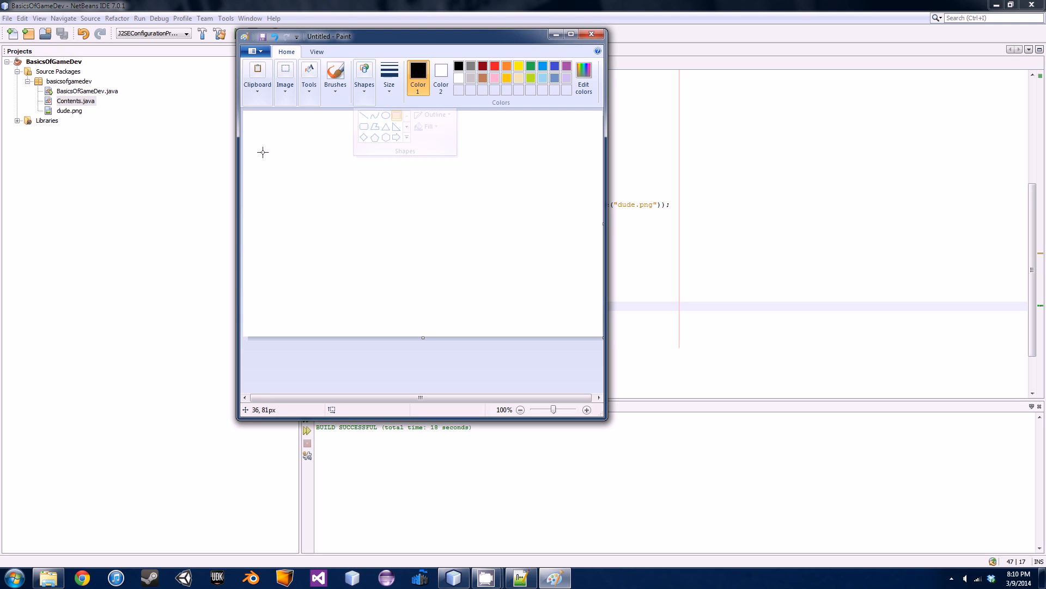
Step: Draw a rectangle for the game window and small stick figures near its top-left corner
{"action": "left_click_drag", "start_coordinate": [285, 132], "coordinate": [564, 307]}
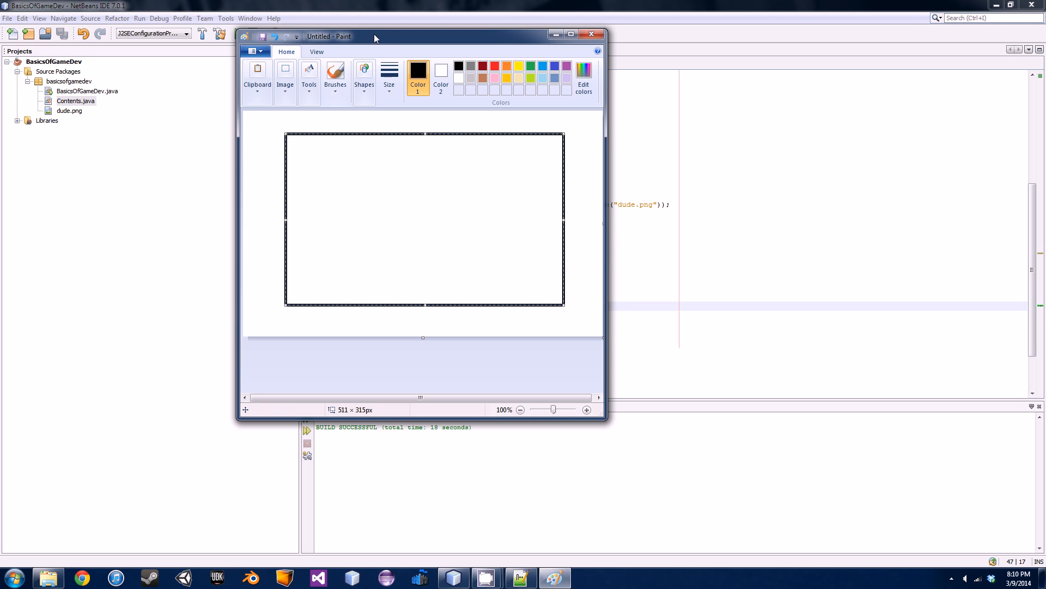
{"action": "left_click", "coordinate": [570, 34]}
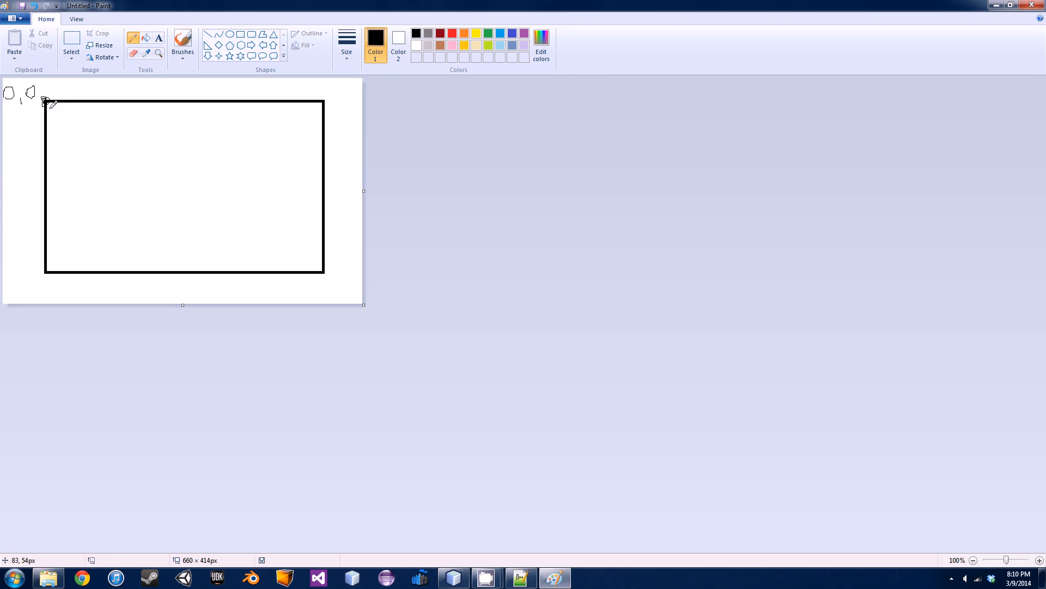
{"action": "left_click_drag", "start_coordinate": [34, 107], "coordinate": [34, 251]}
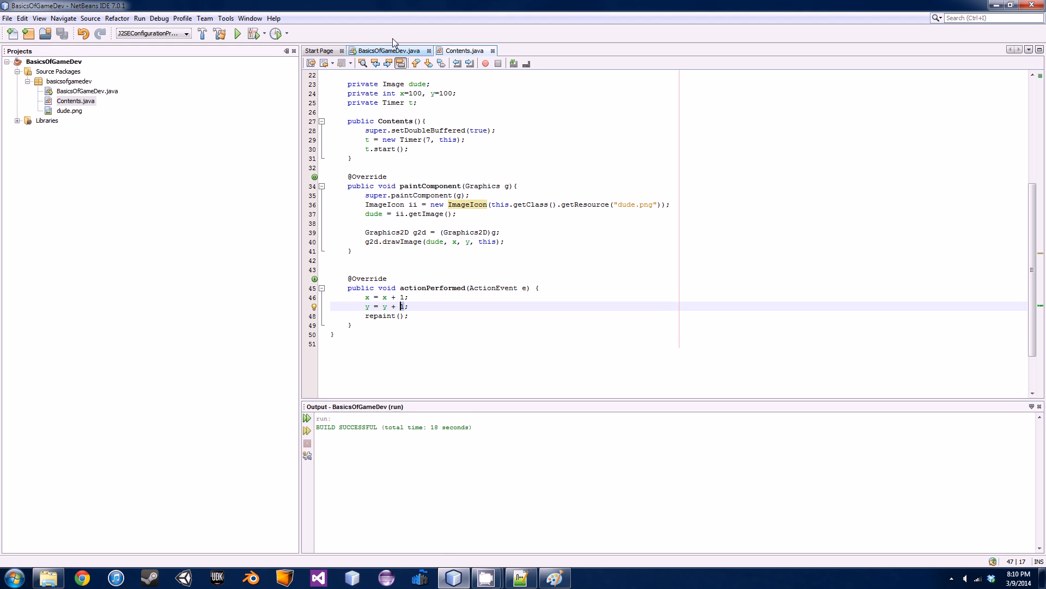
Step: Switch to the BasicsOfGameDev.java tab and return to Paint
{"action": "left_click", "coordinate": [386, 52]}
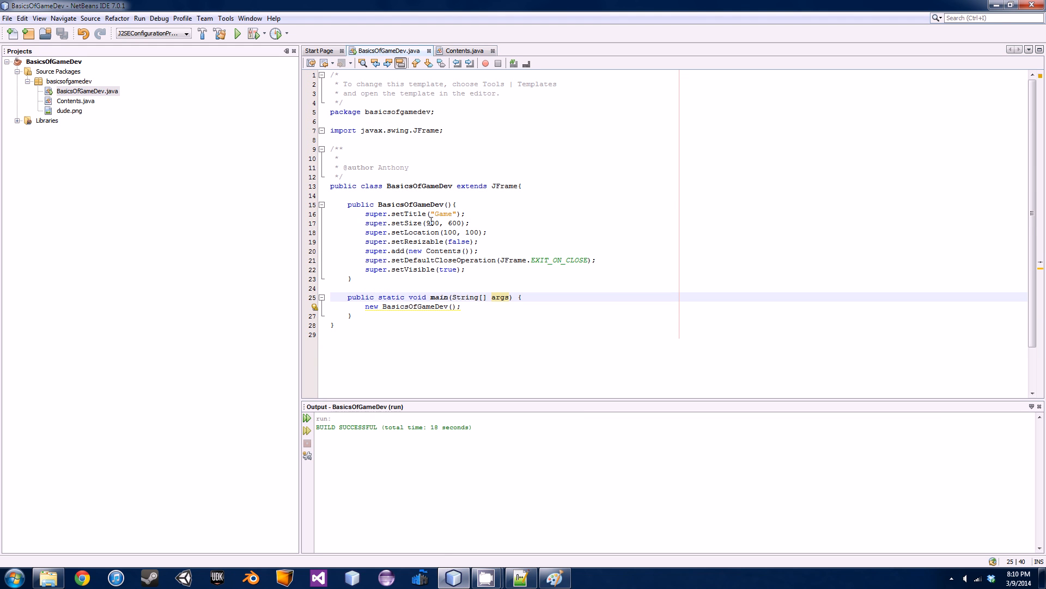
{"action": "left_click", "coordinate": [554, 578]}
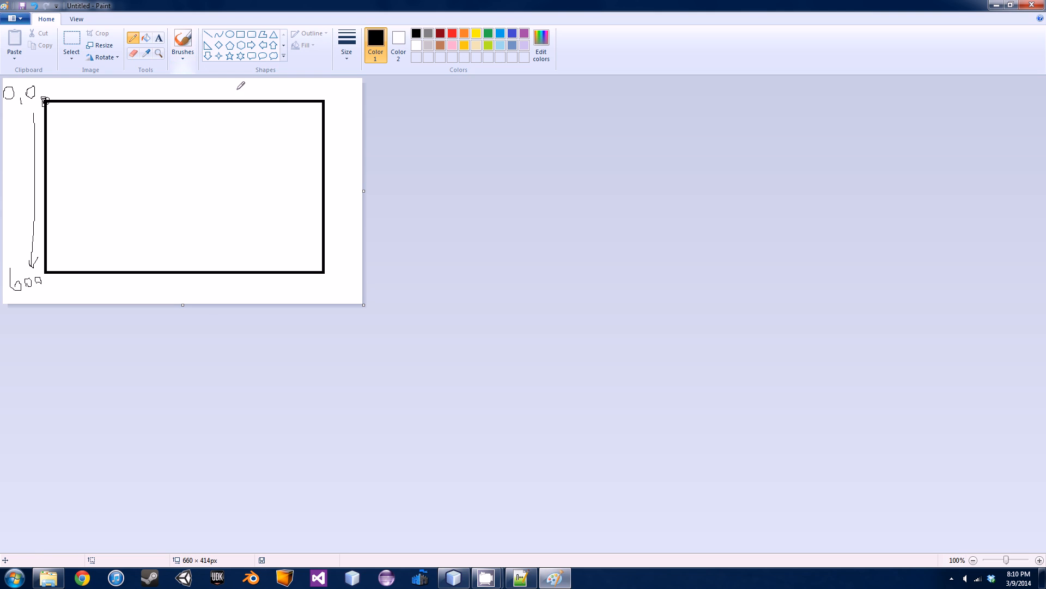
{"action": "mouse_move", "coordinate": [79, 121]}
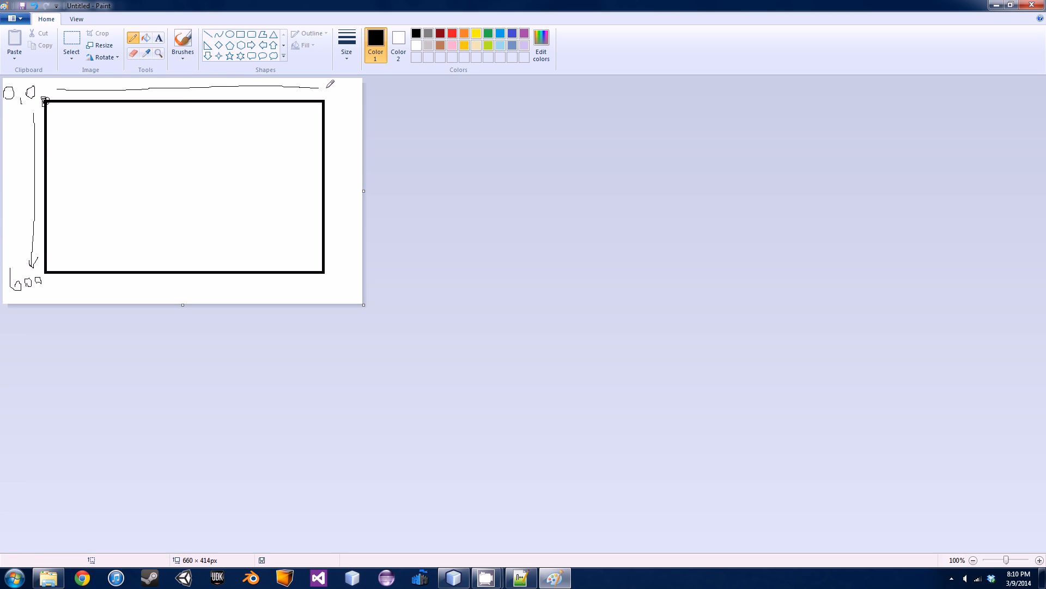
Step: Draw a rightward arrow along the top edge, then close Paint without saving the sketch
{"action": "left_click_drag", "start_coordinate": [327, 86], "coordinate": [347, 84]}
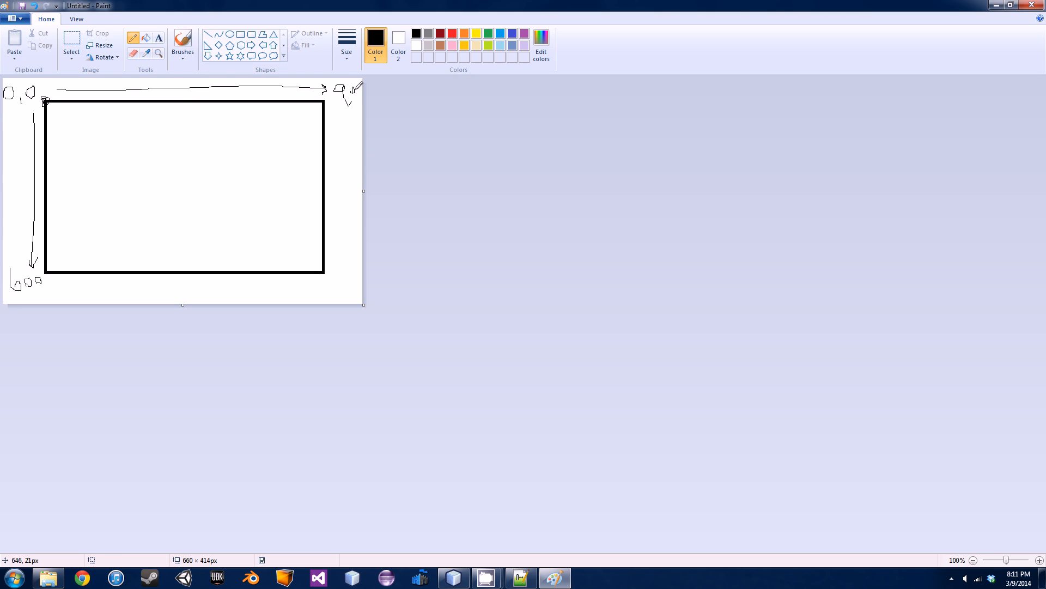
{"action": "mouse_move", "coordinate": [318, 128]}
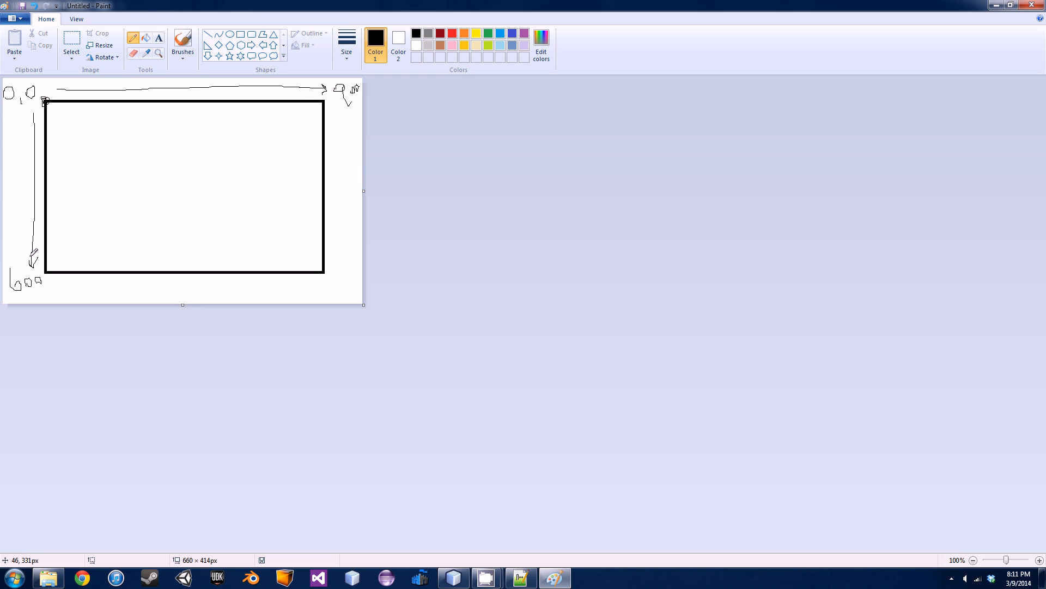
{"action": "mouse_move", "coordinate": [109, 87]}
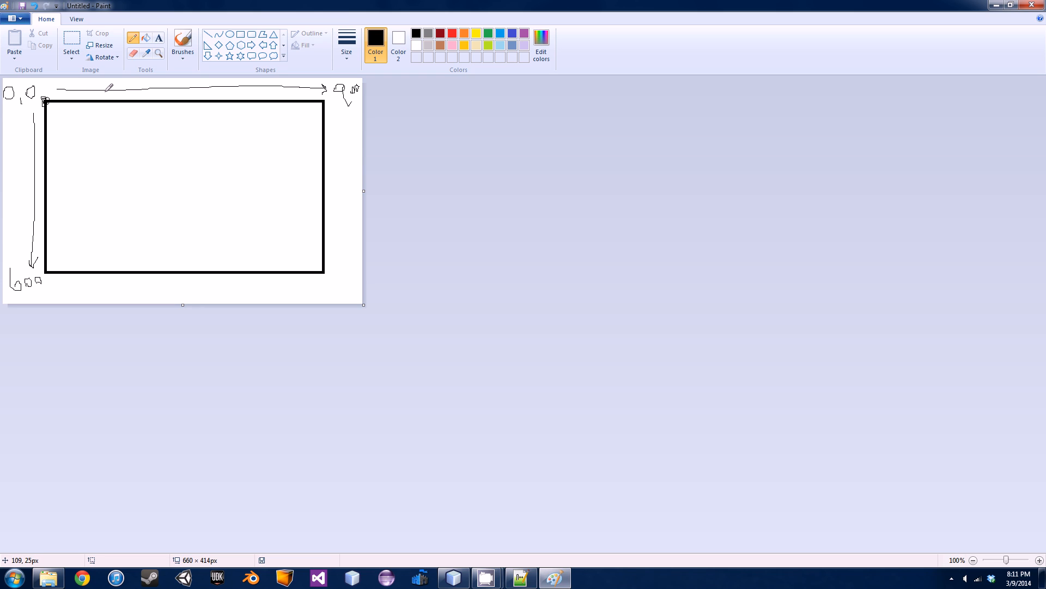
{"action": "mouse_move", "coordinate": [274, 88]}
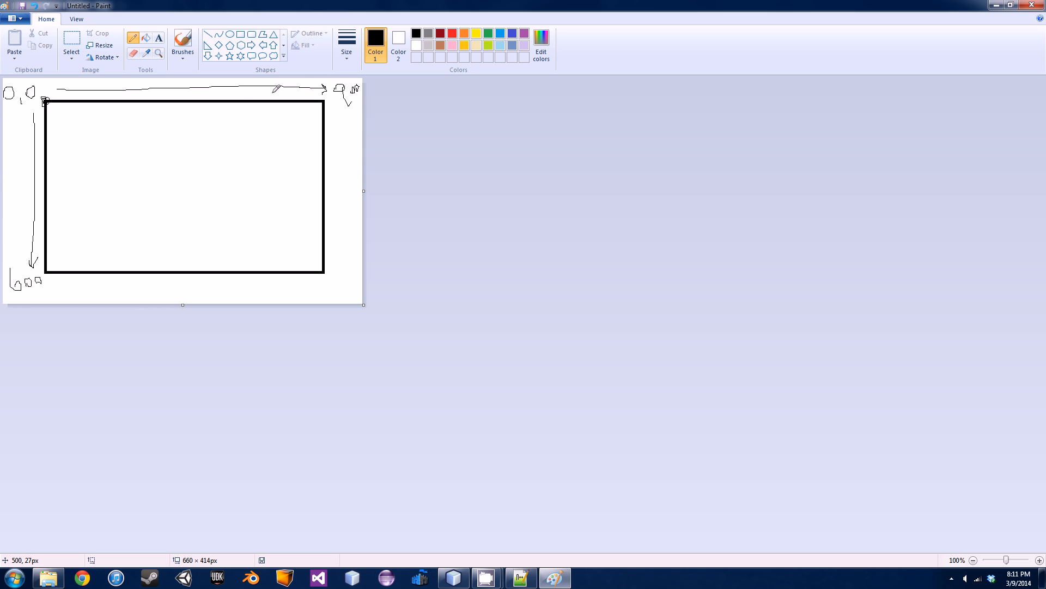
{"action": "mouse_move", "coordinate": [288, 19]}
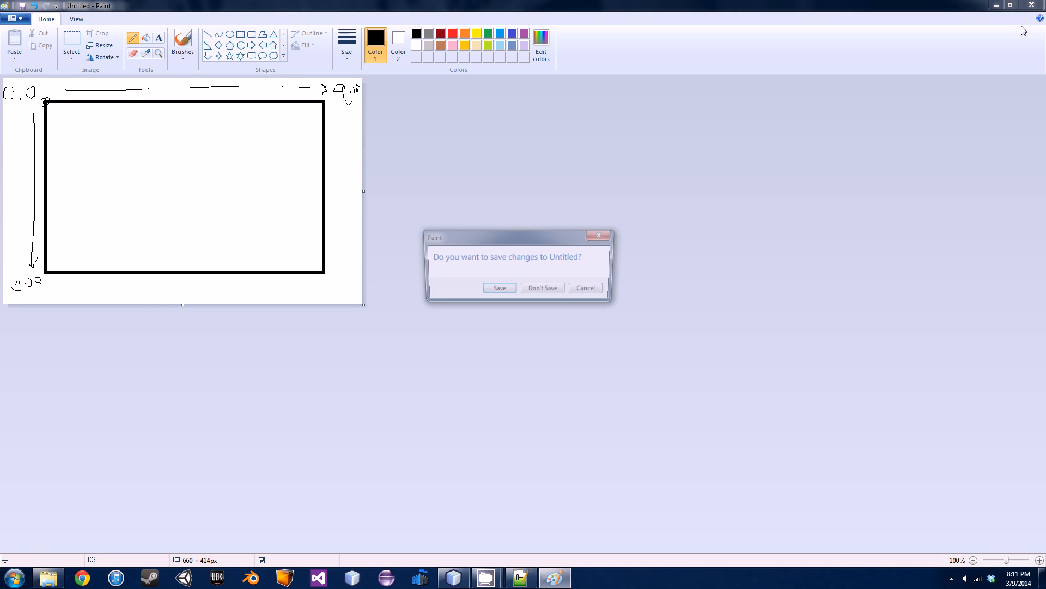
{"action": "left_click", "coordinate": [542, 288]}
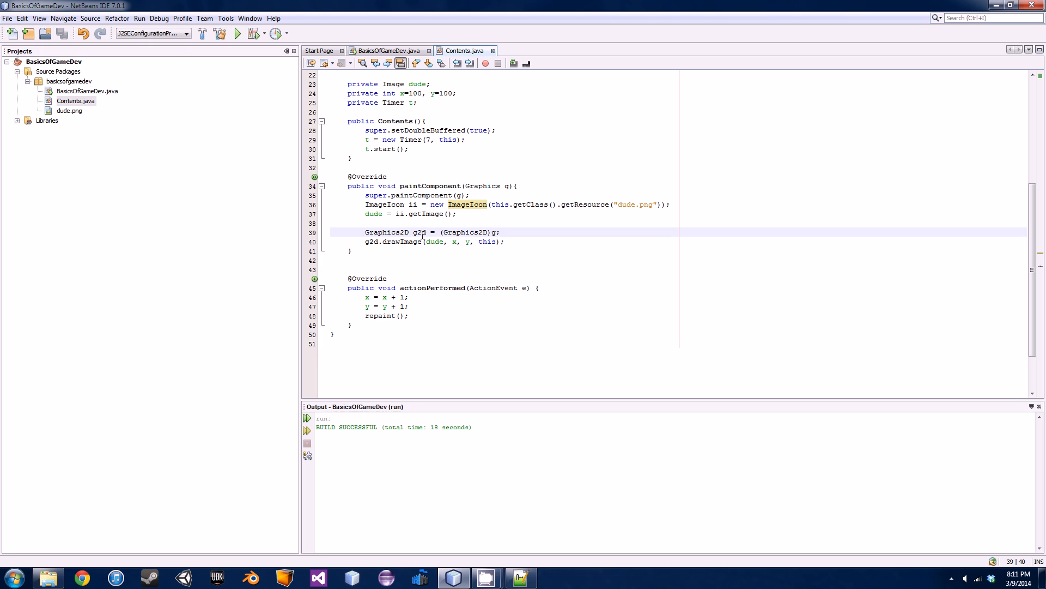
Step: Declare int xV = 1; and int yV = 1; above actionPerformed and save Contents.java
{"action": "left_click", "coordinate": [418, 103]}
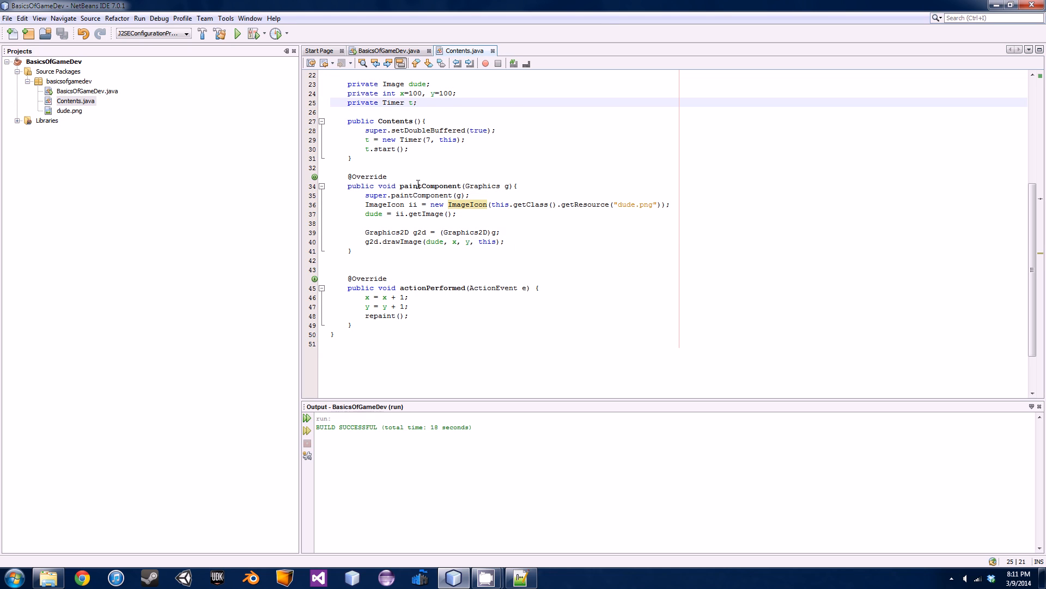
{"action": "left_click", "coordinate": [405, 270]}
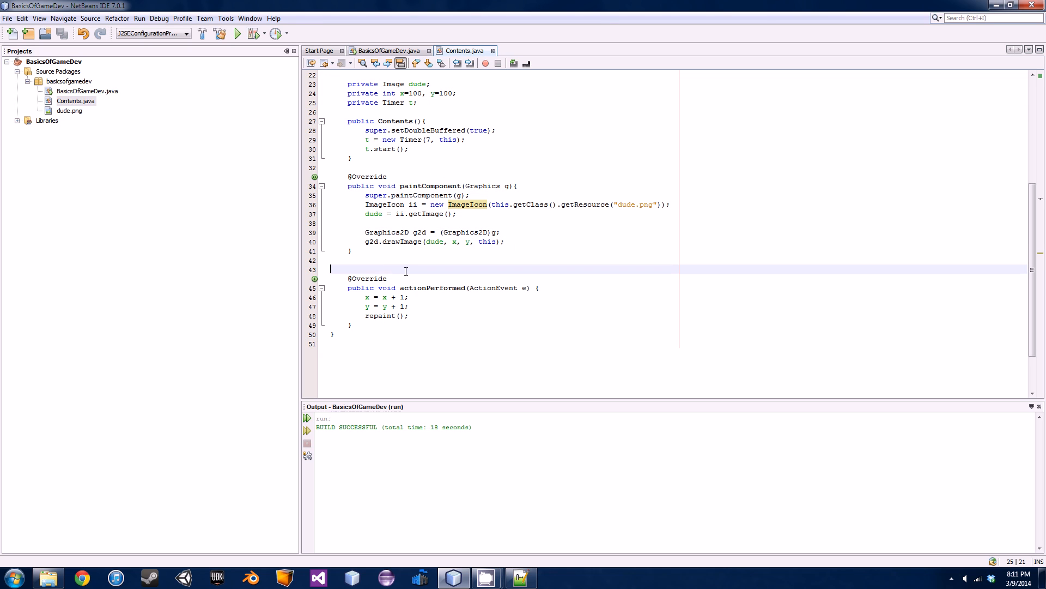
{"action": "key", "text": "Enter"}
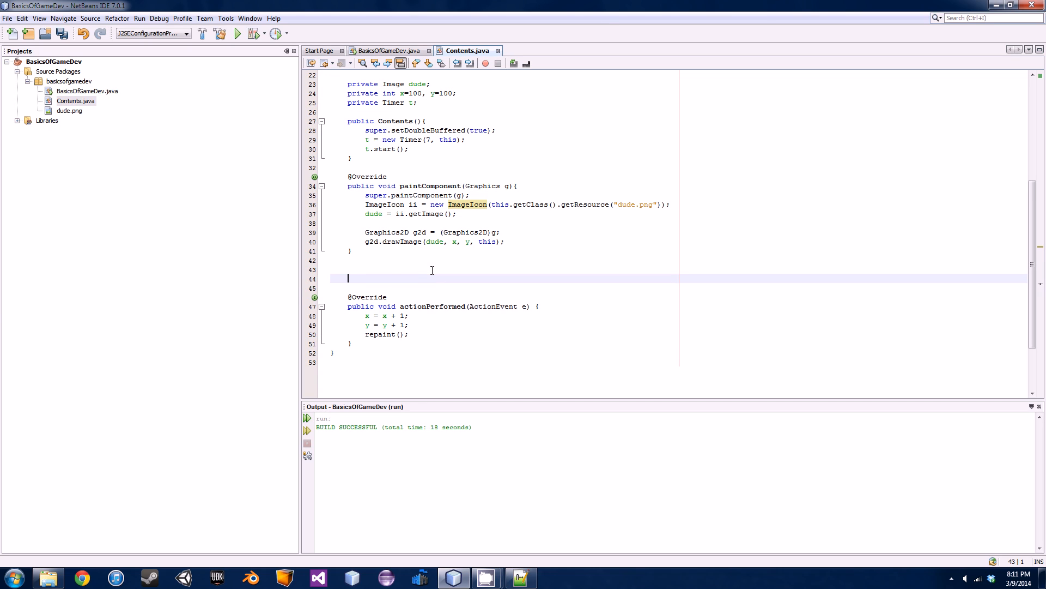
{"action": "type", "text": "int"}
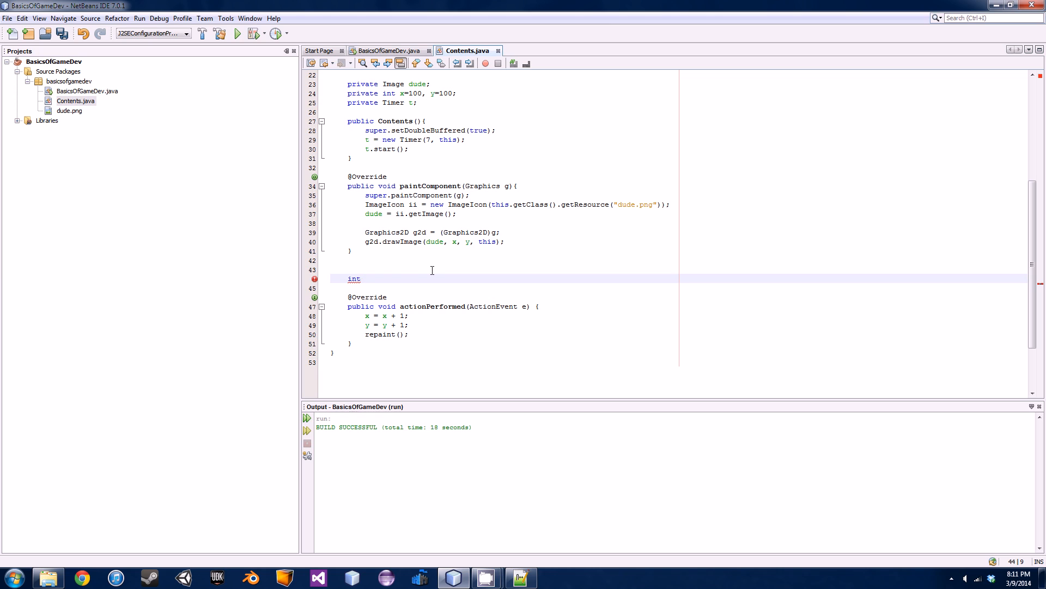
{"action": "type", "text": "xV"}
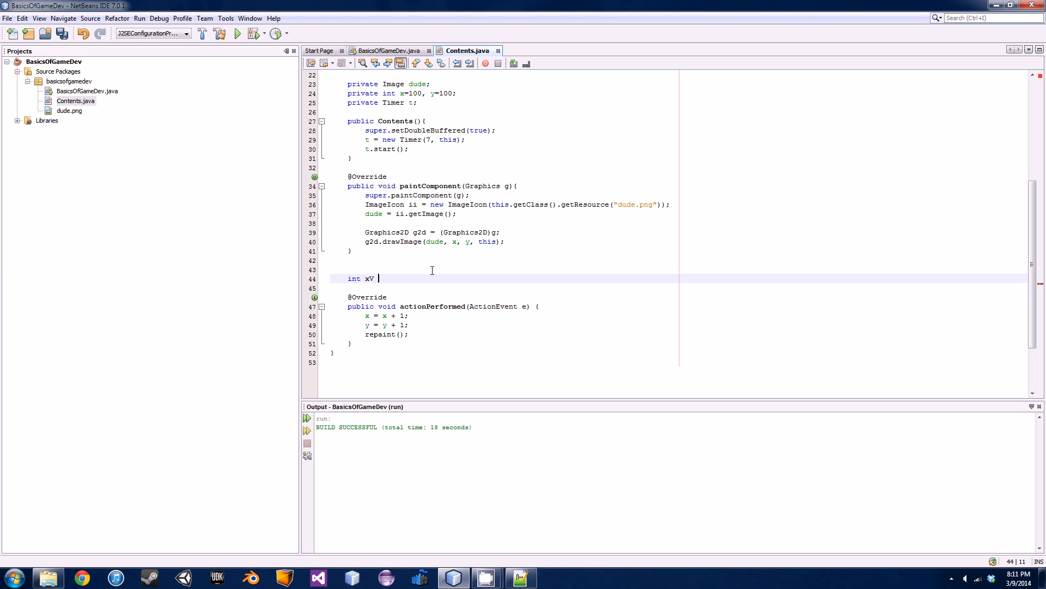
{"action": "type", "text": "= 1"}
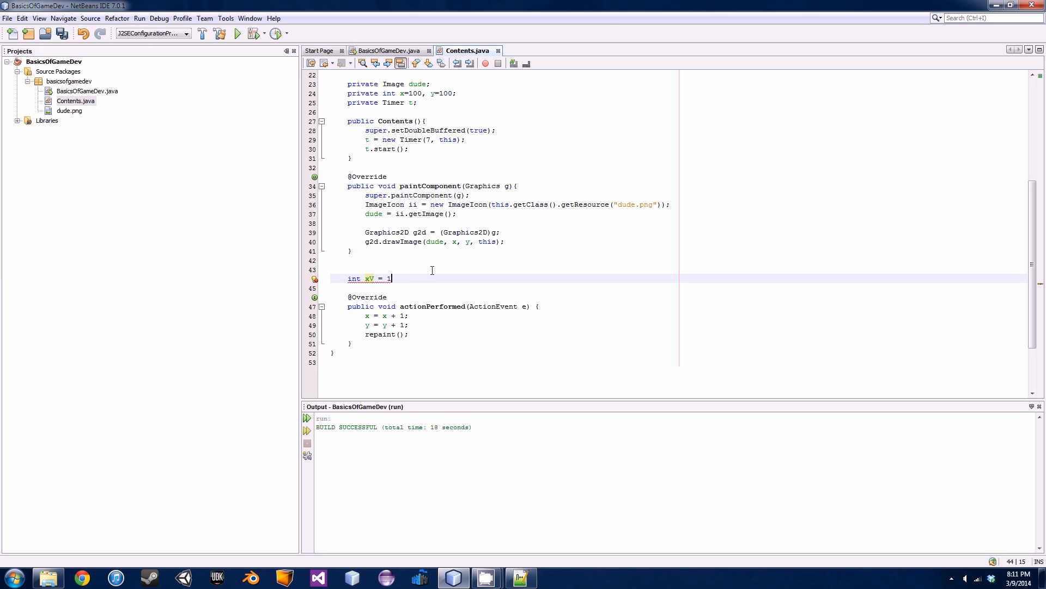
{"action": "key", "text": "enter"}
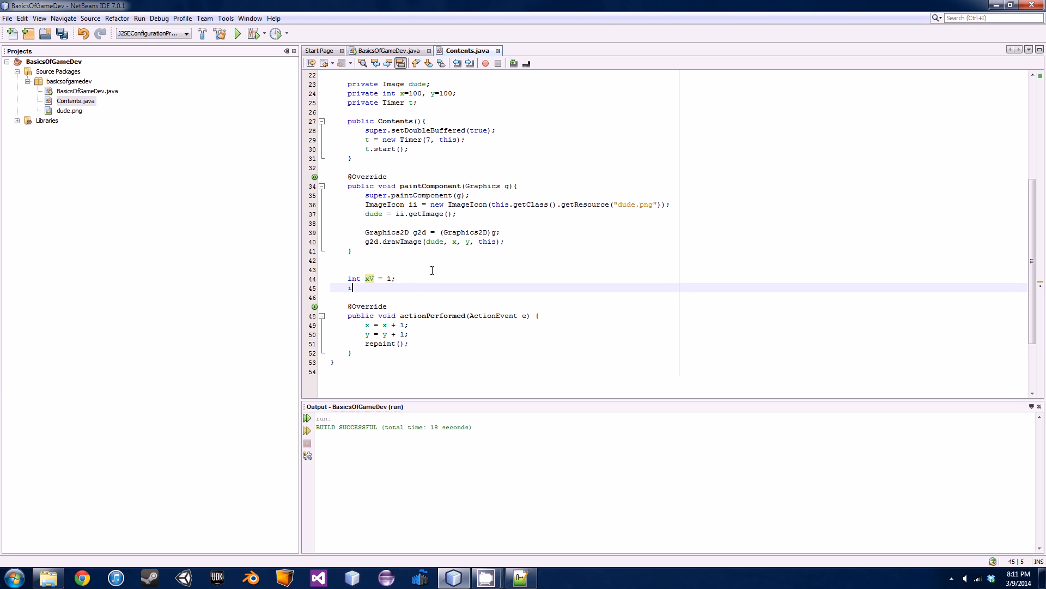
{"action": "type", "text": "nt yV"}
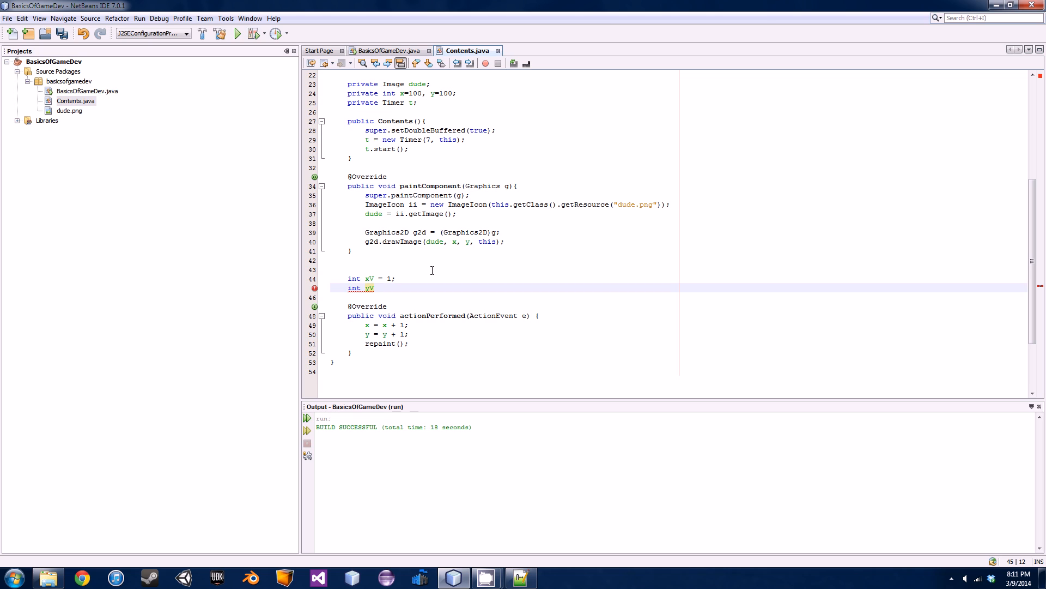
{"action": "type", "text": "= 1;"}
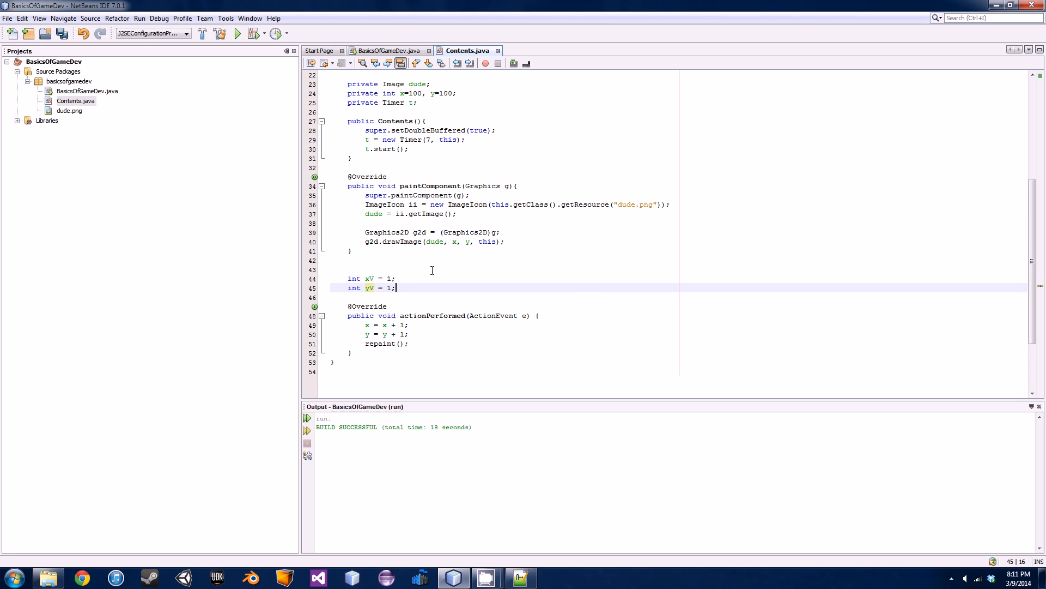
{"action": "key", "text": "ctrl+s"}
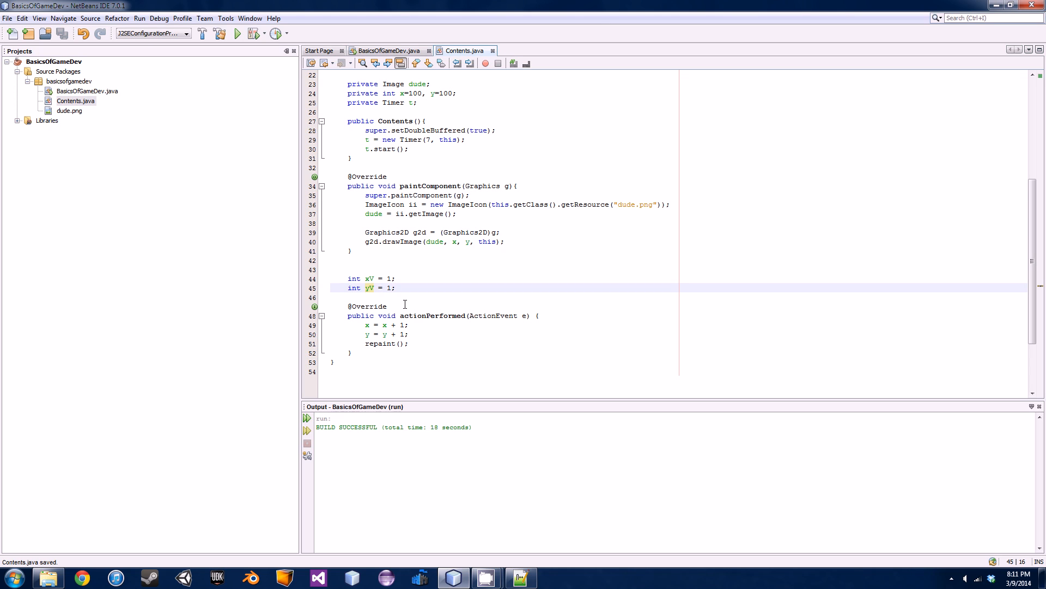
{"action": "left_click_drag", "start_coordinate": [365, 325], "coordinate": [408, 334]}
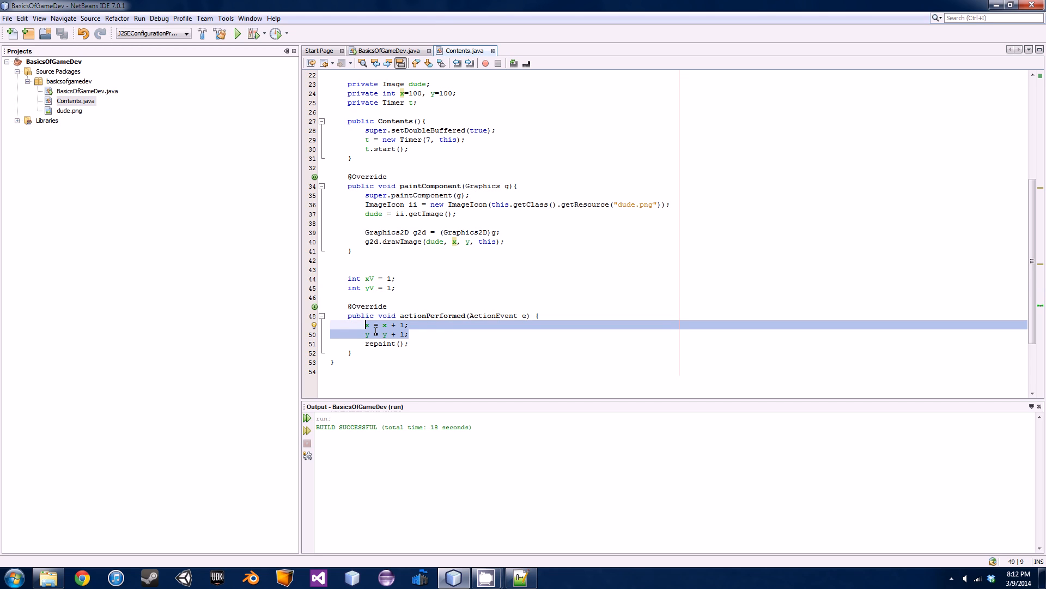
Step: Start writing a public void move(){ method above the velocity fields
{"action": "left_click", "coordinate": [400, 269]}
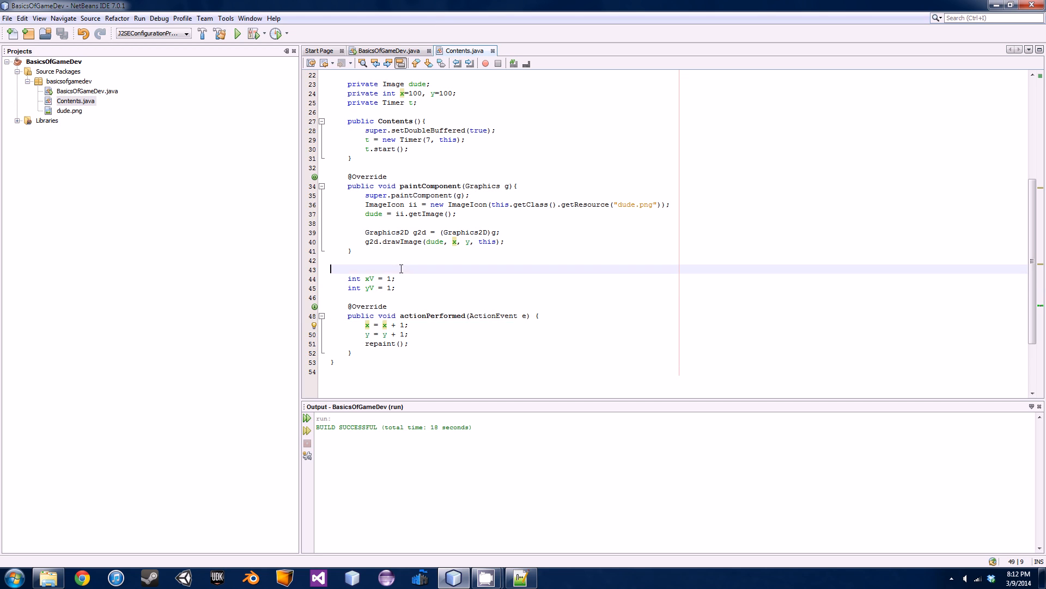
{"action": "key", "text": "enter"}
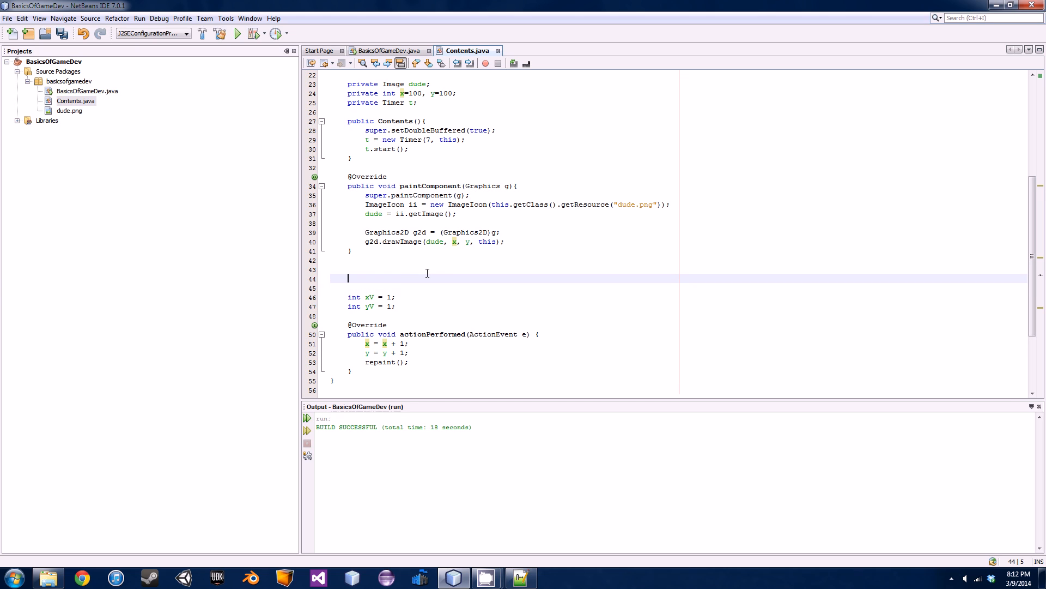
{"action": "type", "text": "public void"}
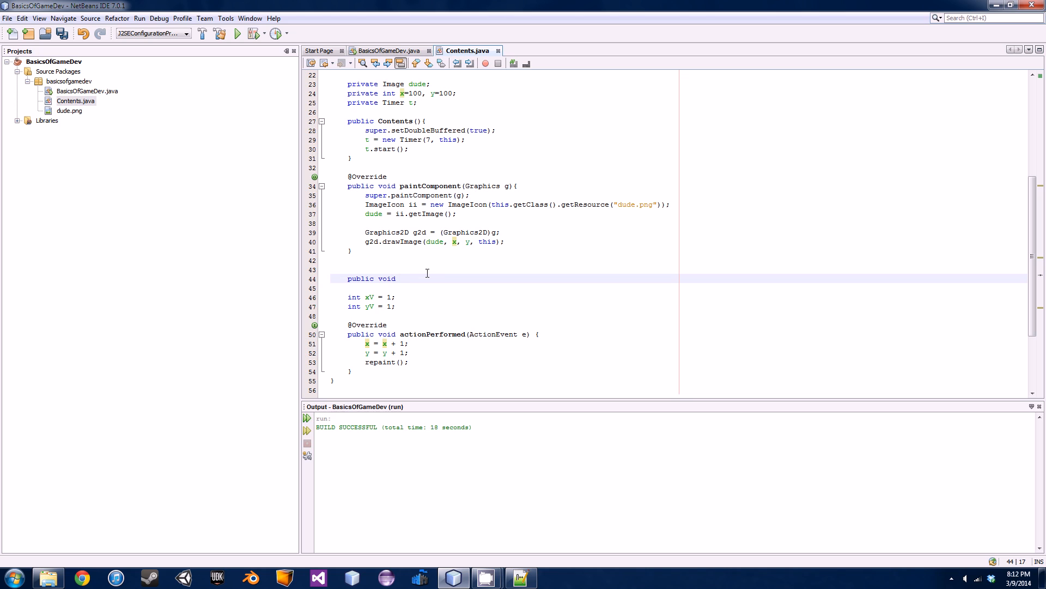
{"action": "type", "text": "move"}
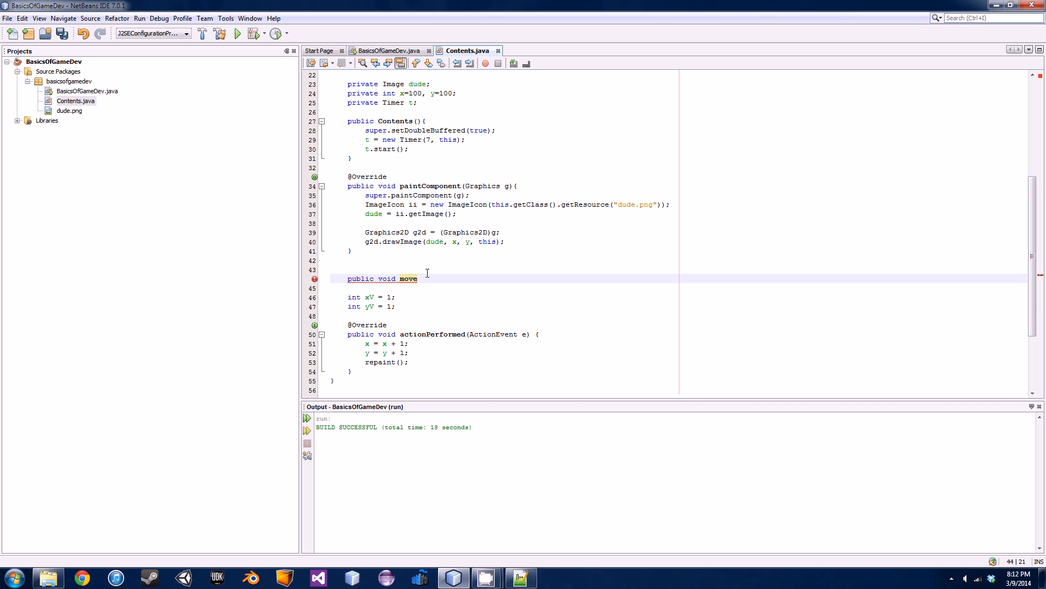
{"action": "type", "text": "(){"}
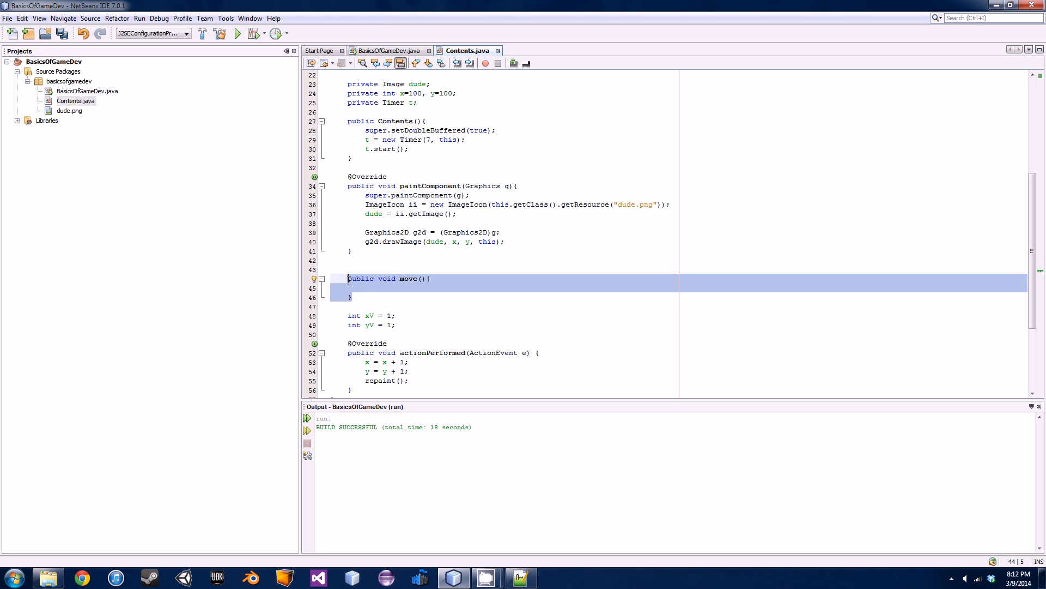
Step: Remove the misplaced copy and add public void move(){ just below the xV and yV fields
{"action": "key", "text": "Delete"}
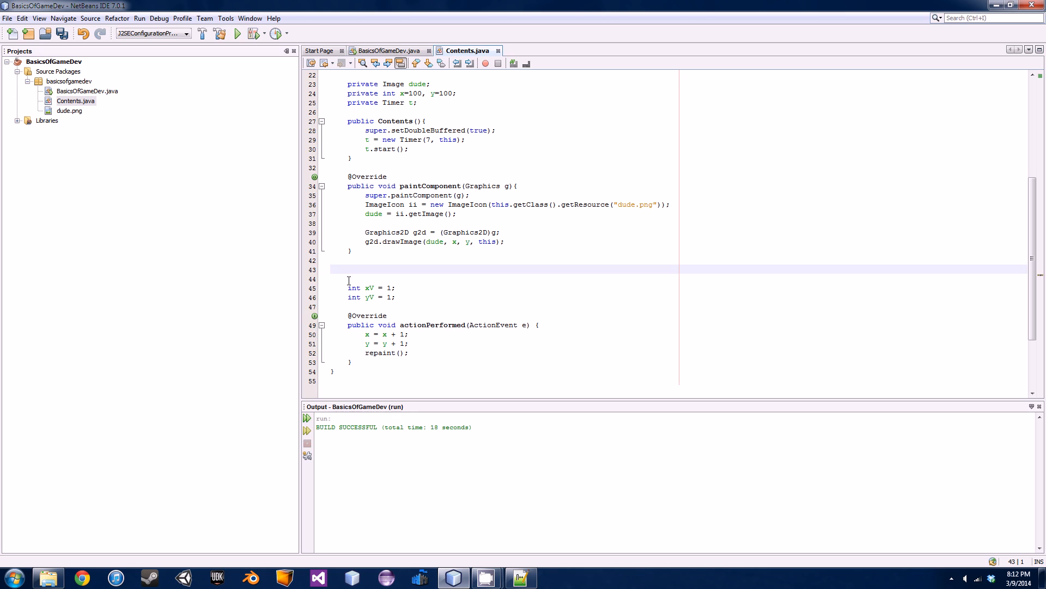
{"action": "key", "text": "Enter"}
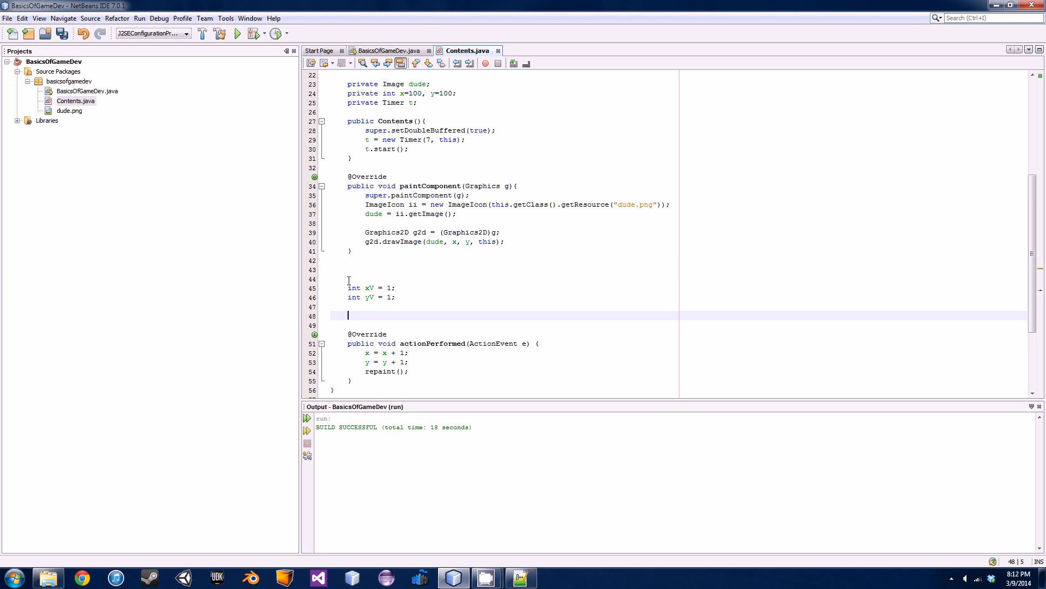
{"action": "type", "text": "public void move(){"}
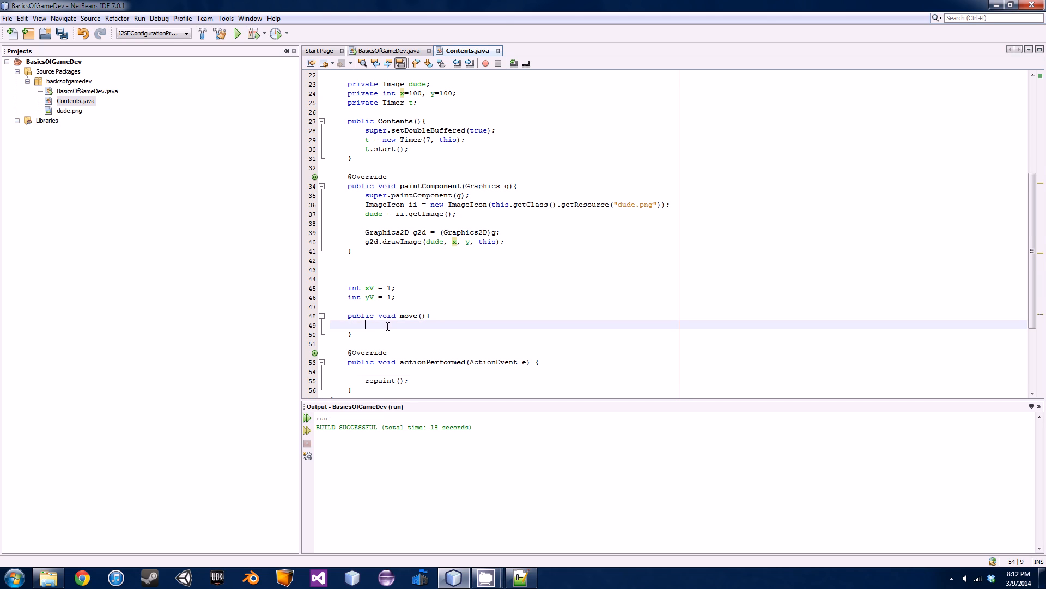
Step: Make move() set x = x + xV and y = y + yV, call move() in actionPerformed, and run the project
{"action": "type", "text": "x = x + 1;"}
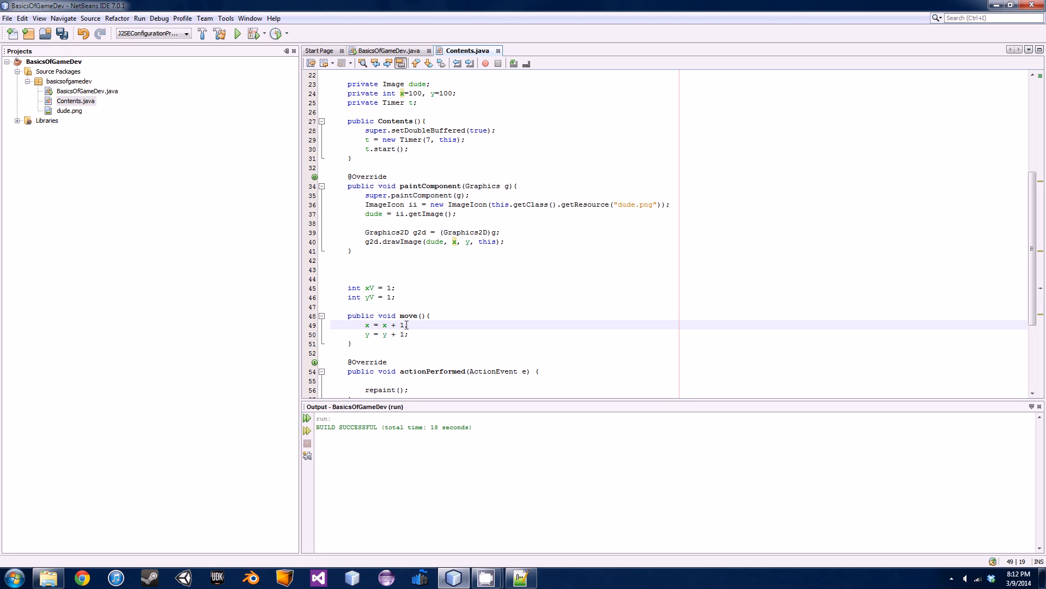
{"action": "type", "text": "xV"}
{"action": "left_click", "coordinate": [388, 334]}
{"action": "type", "text": "y"}
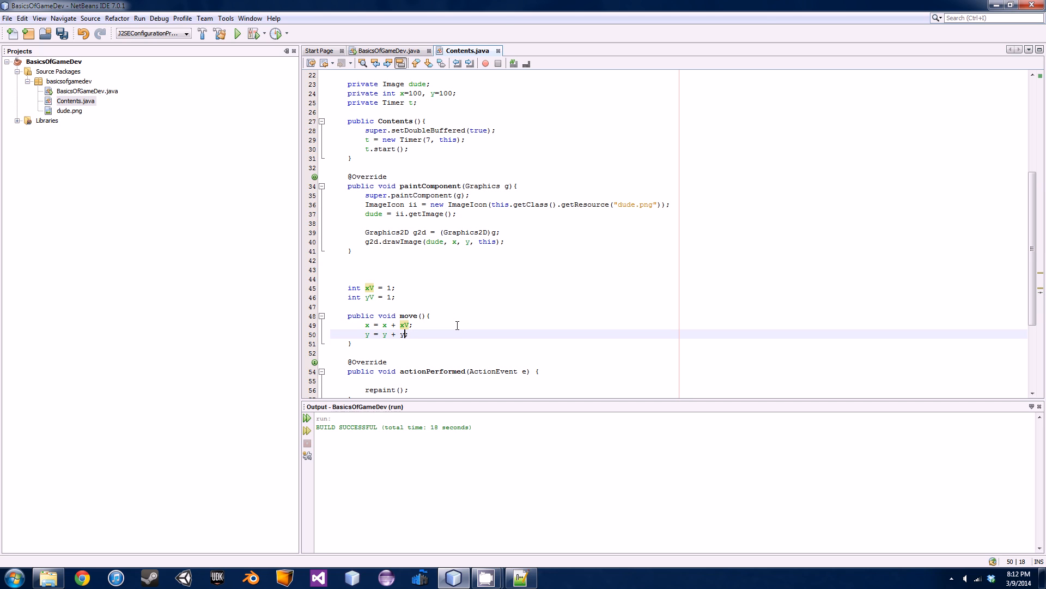
{"action": "type", "text": "V;"}
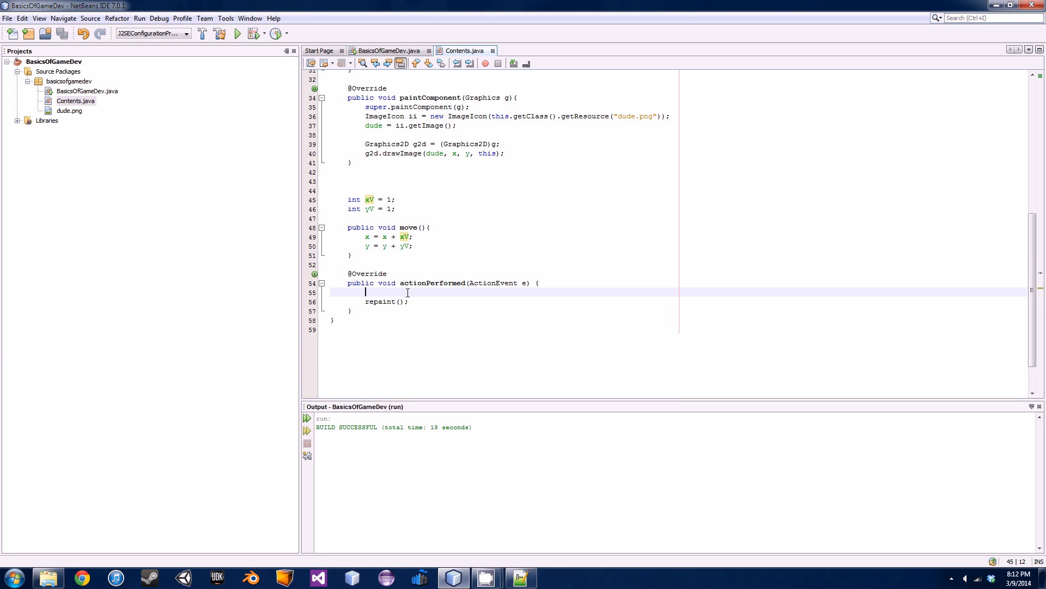
{"action": "type", "text": "move()"}
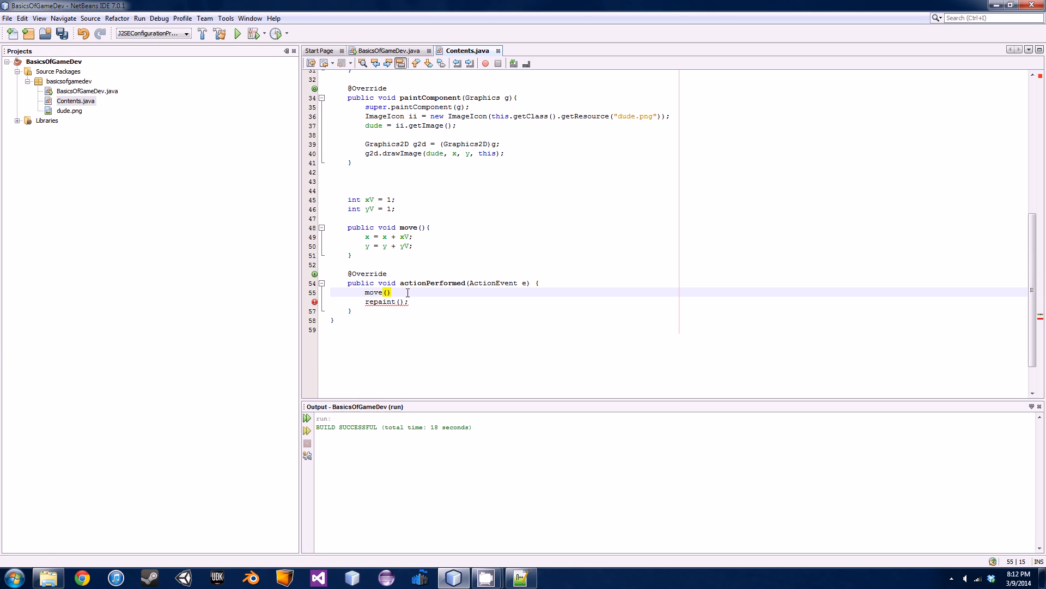
{"action": "type", "text": ";"}
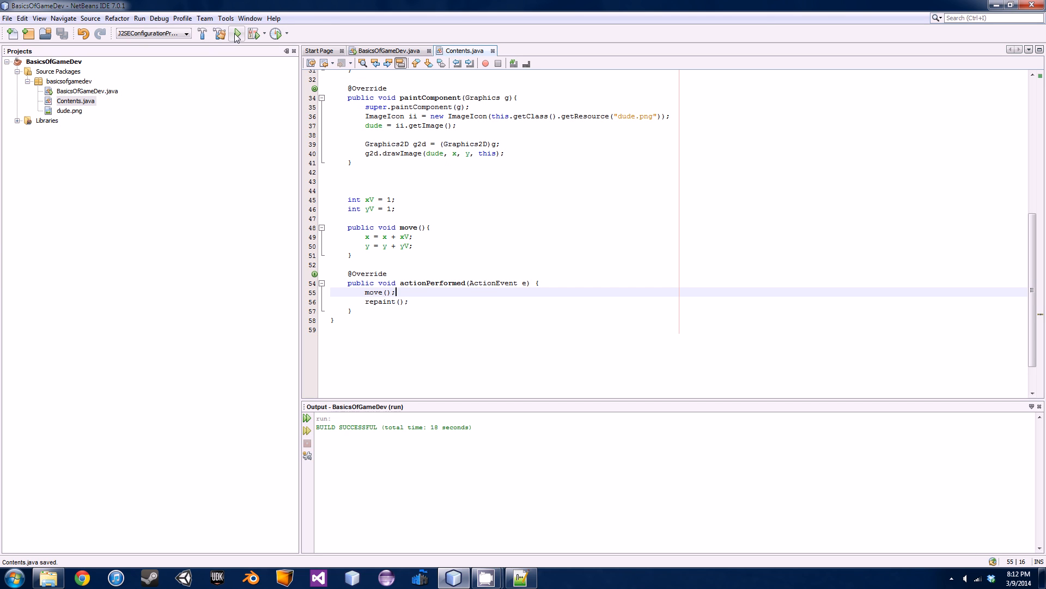
{"action": "left_click", "coordinate": [236, 34]}
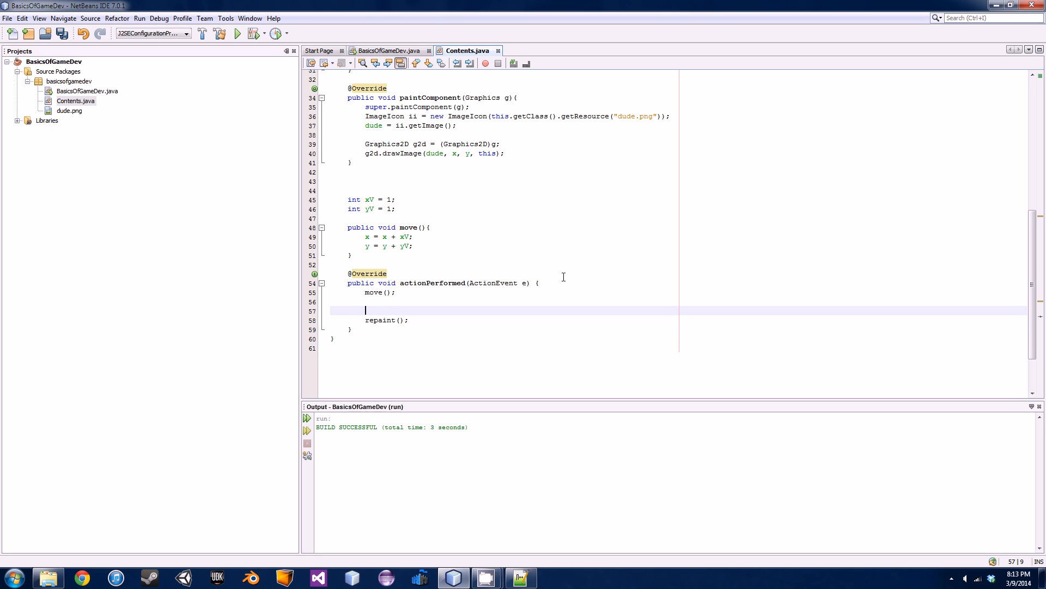
Step: Add an if (x == 0) block setting xV = 1 after move() in actionPerformed
{"action": "key", "text": "enter"}
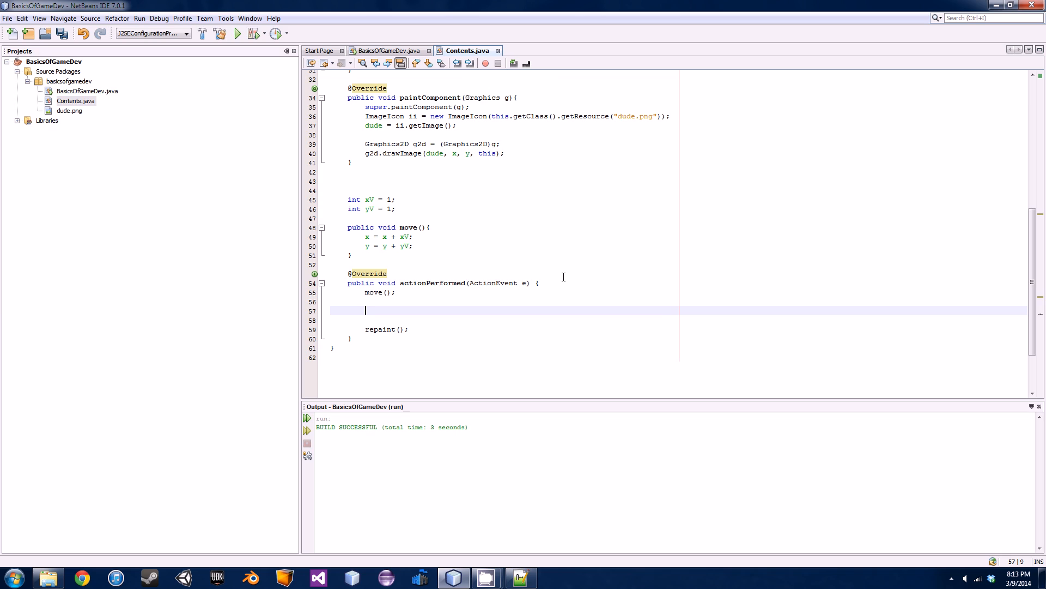
{"action": "mouse_move", "coordinate": [336, 244]}
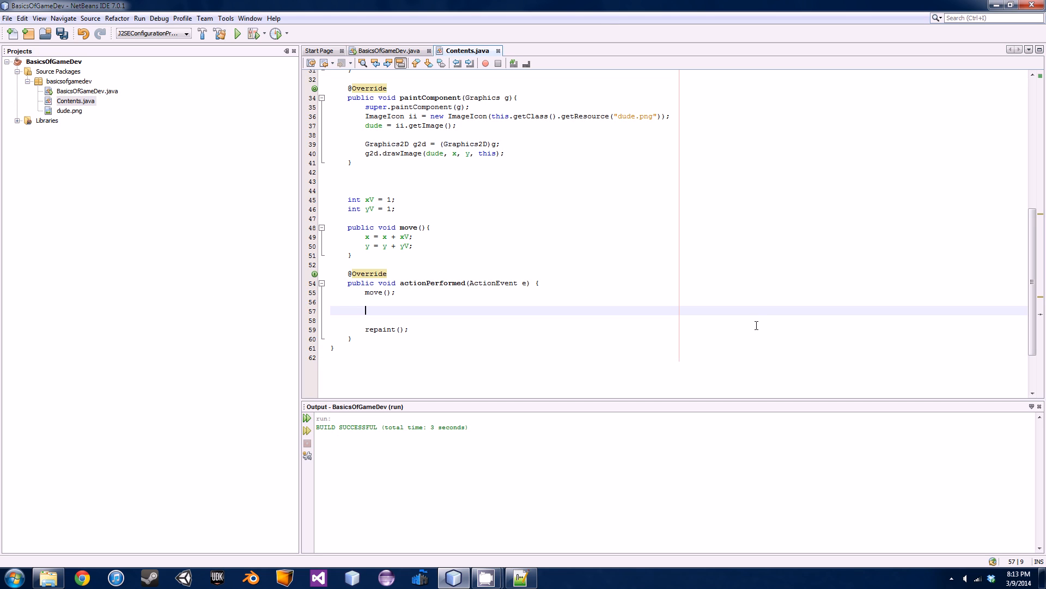
{"action": "mouse_move", "coordinate": [840, 319]}
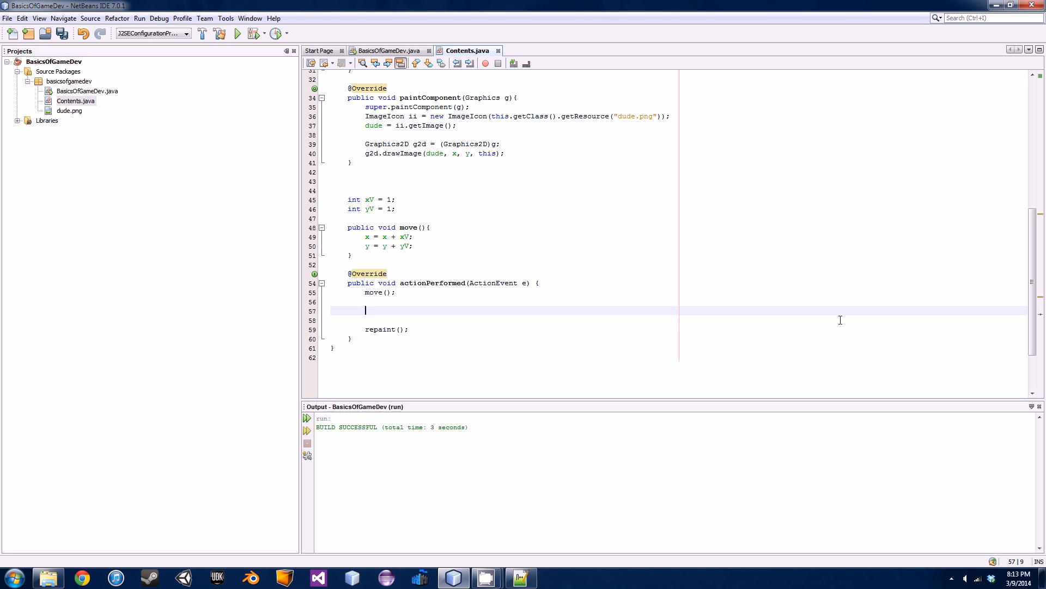
{"action": "type", "text": "if(x == 0"}
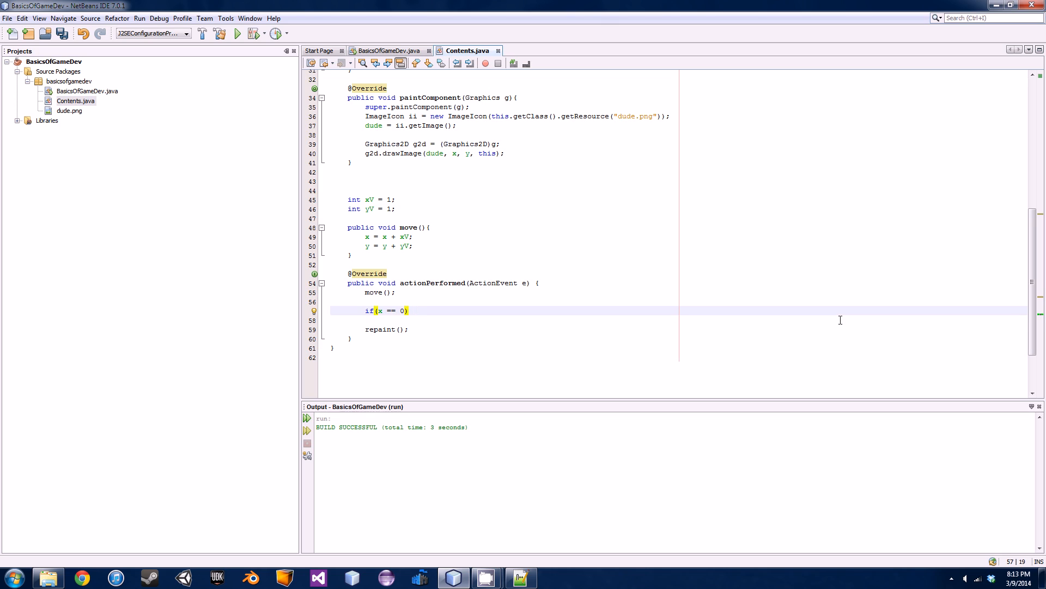
{"action": "type", "text": "{"}
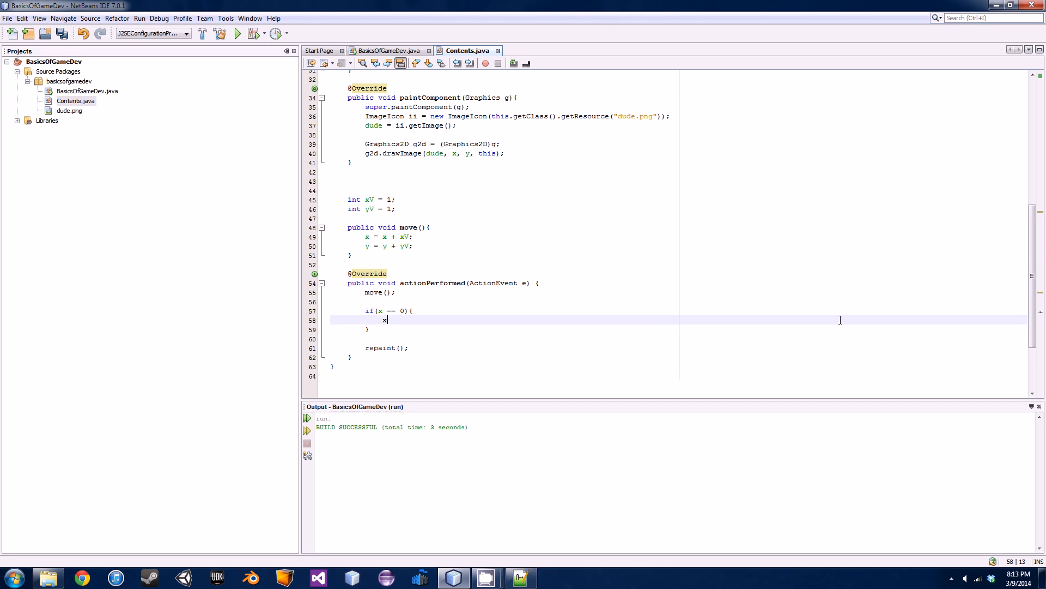
{"action": "type", "text": "V = 1;"}
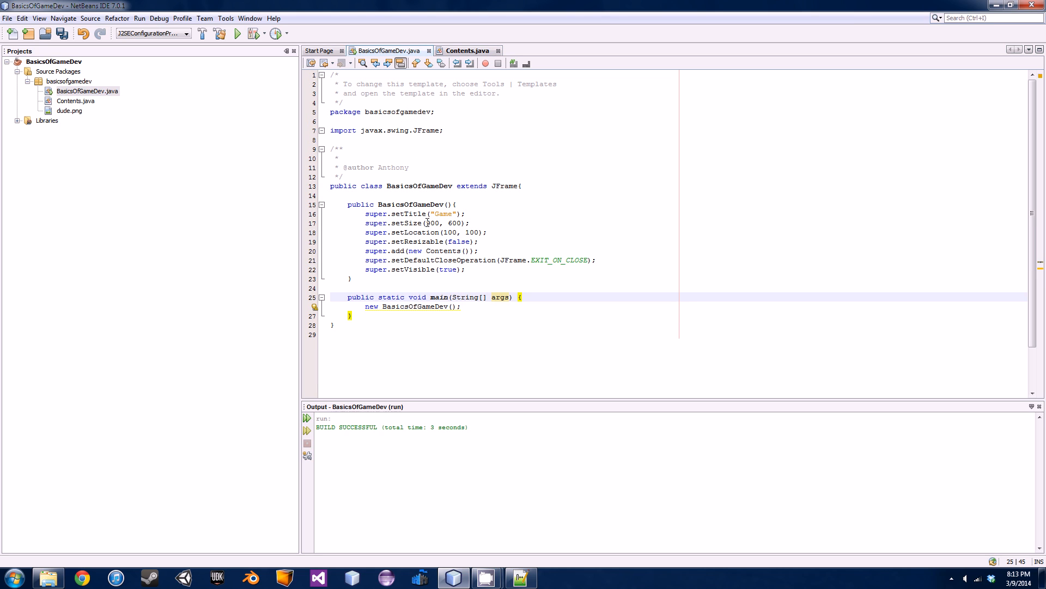
Step: Back in Contents.java, add else if (x == 900){ xV = -1; } for the right wall
{"action": "left_click", "coordinate": [466, 50]}
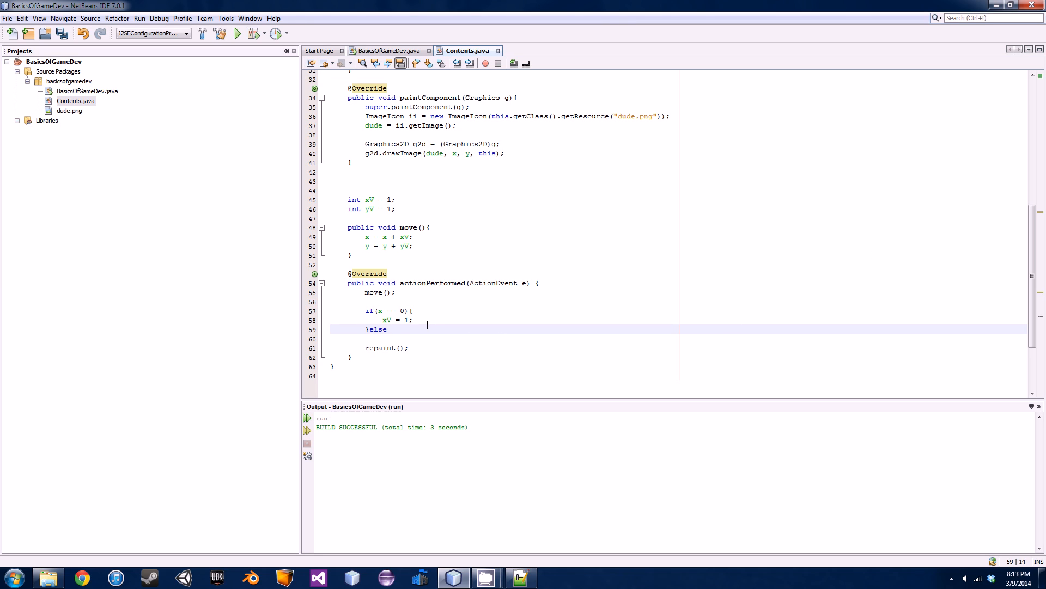
{"action": "type", "text": "if ("}
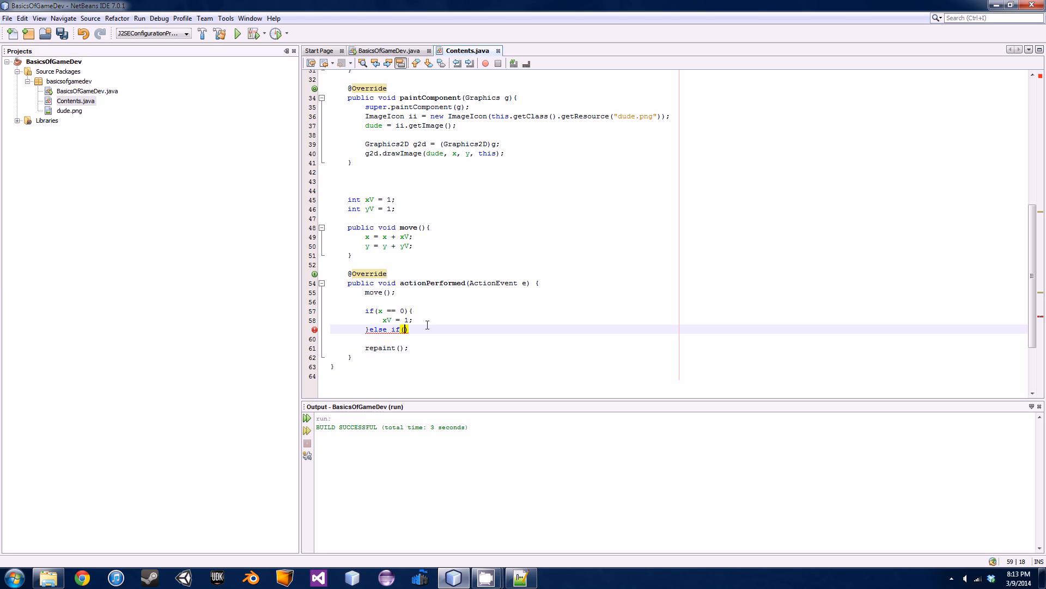
{"action": "type", "text": "x =="}
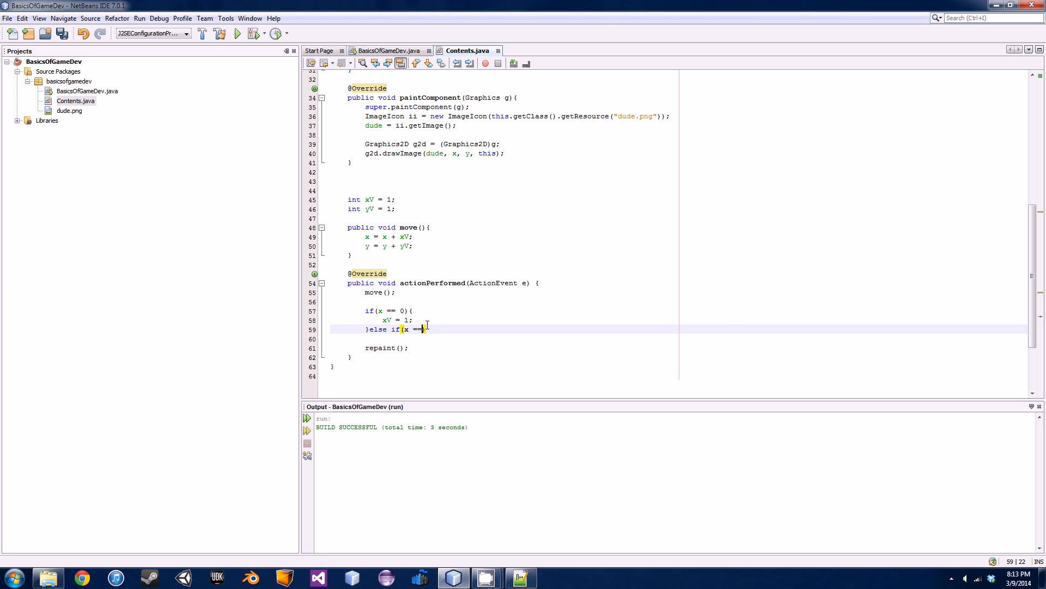
{"action": "type", "text": "900)"}
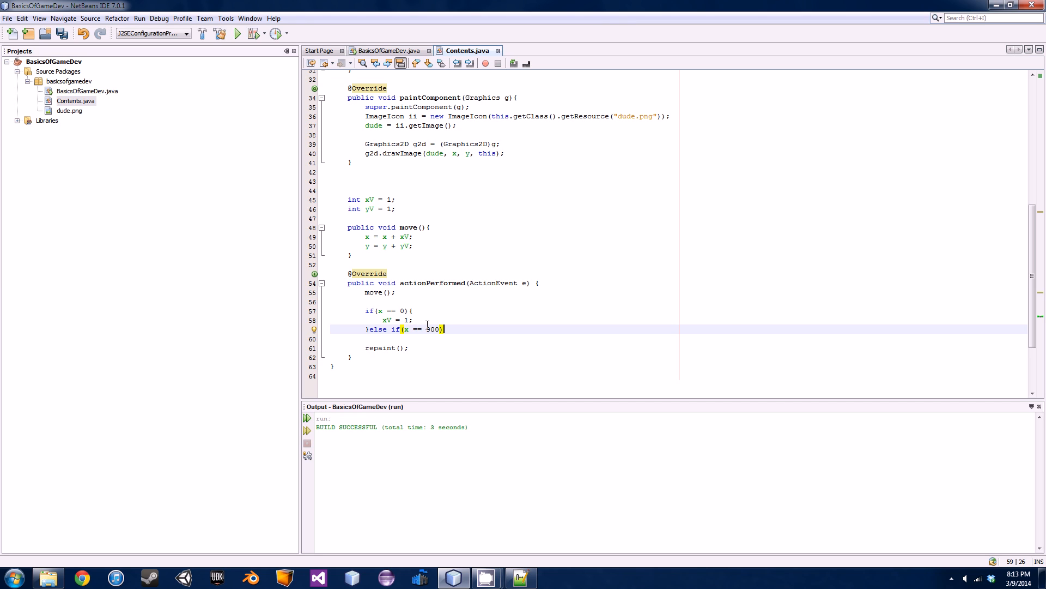
{"action": "type", "text": "{"}
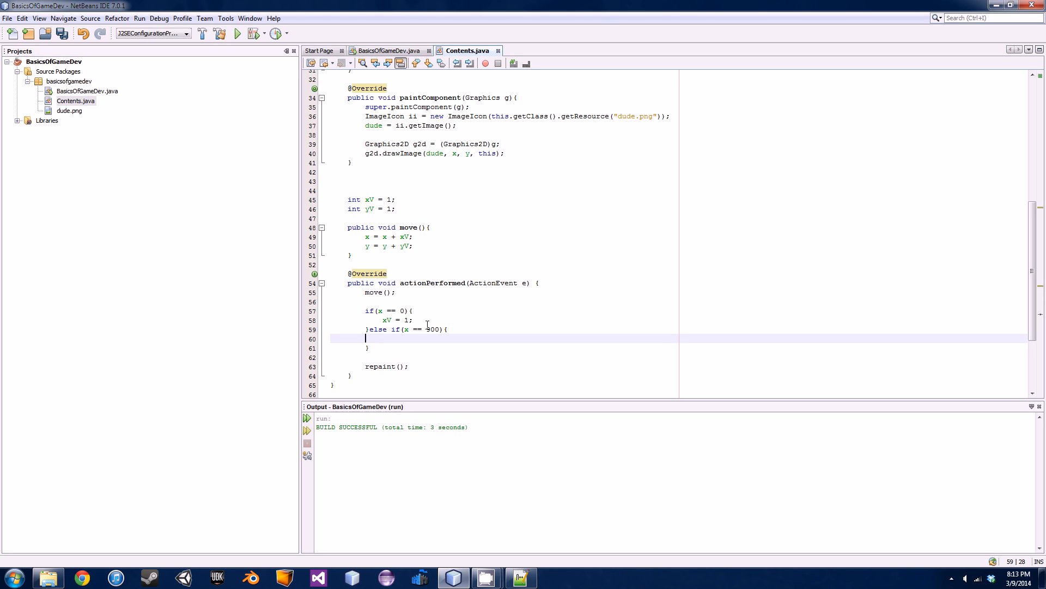
{"action": "type", "text": "xV ="}
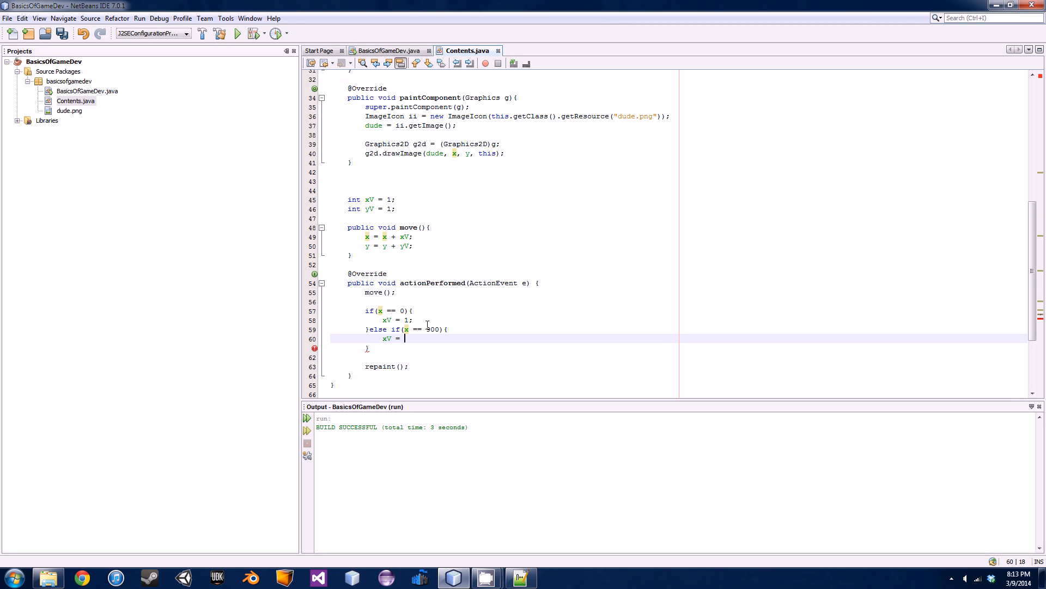
{"action": "type", "text": "-1;"}
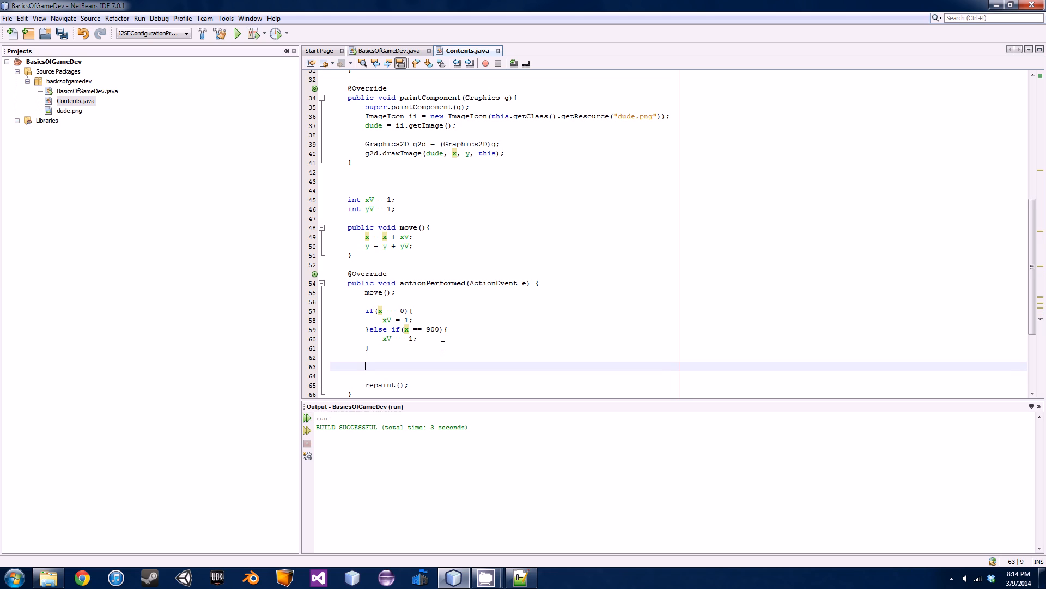
{"action": "mouse_move", "coordinate": [619, 448]}
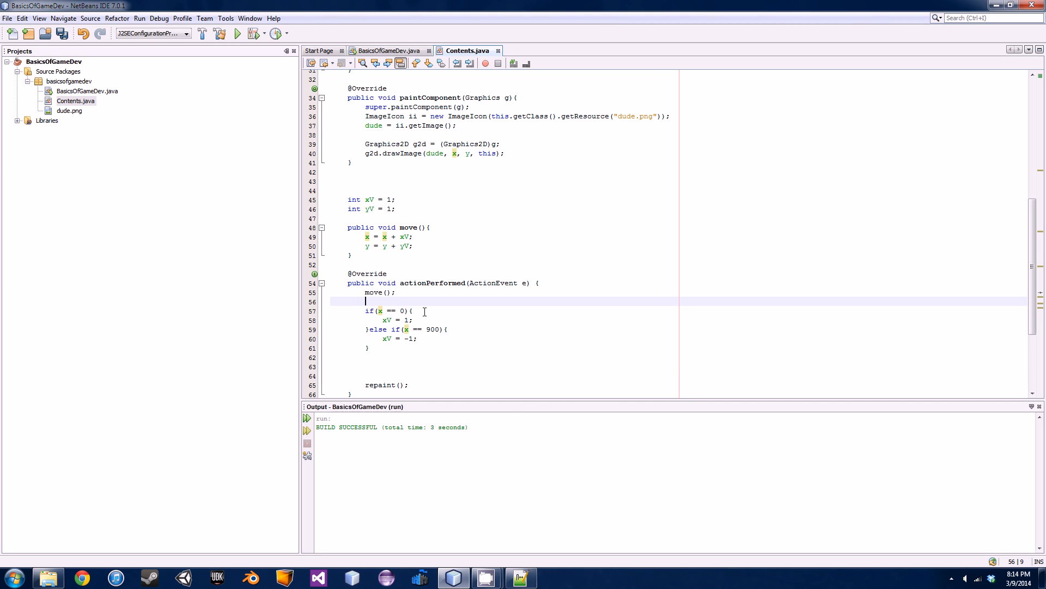
Step: Add comments '//Collision for left and right wall' and '//Collision for top and bottom wall'
{"action": "type", "text": "//Coll"}
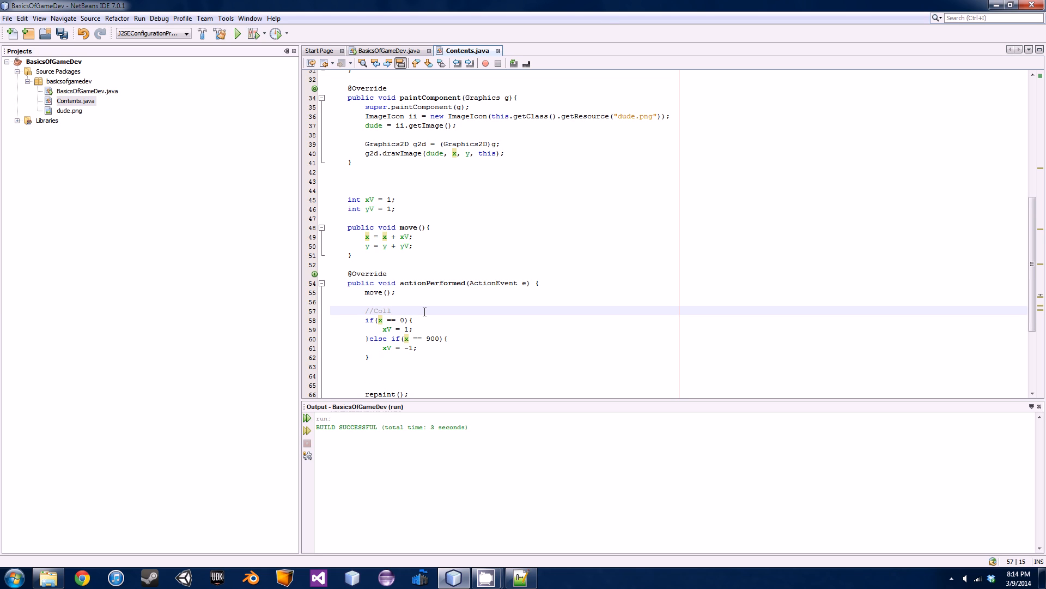
{"action": "type", "text": "ision for left and right wall"}
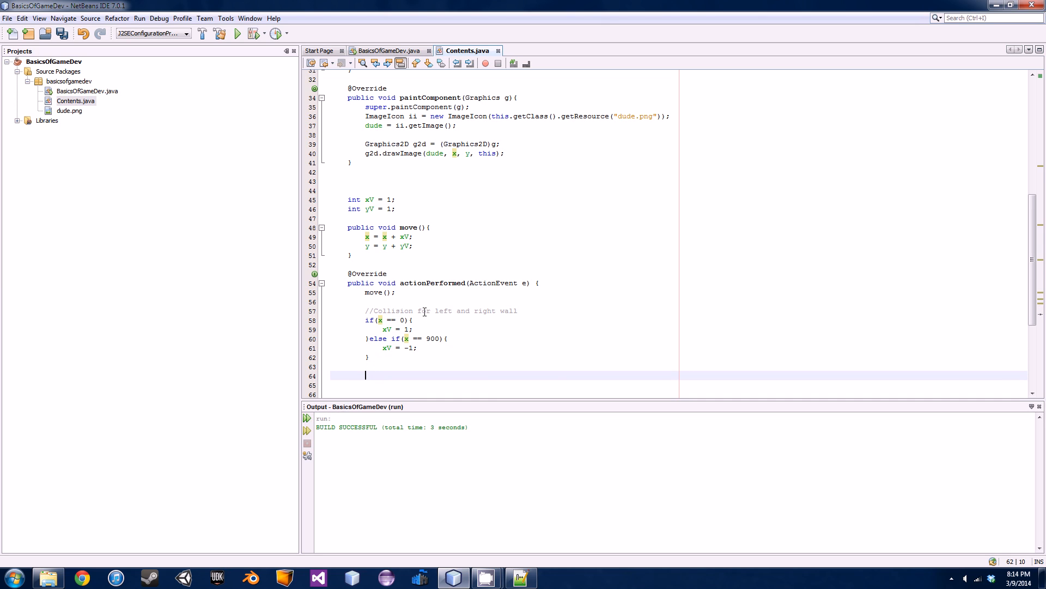
{"action": "type", "text": "//Colls"}
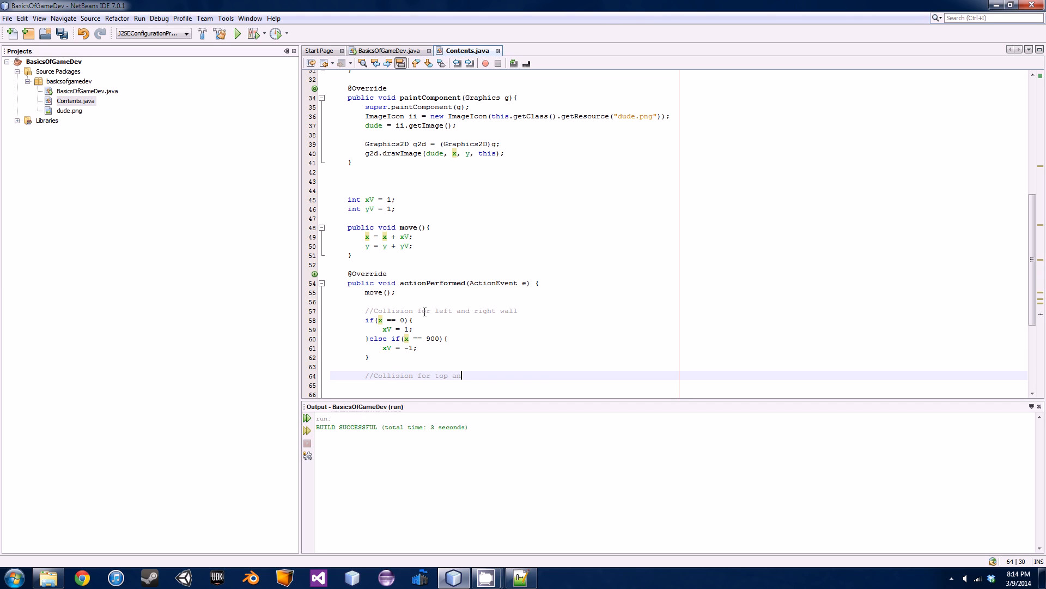
{"action": "type", "text": "nd bottom wall"}
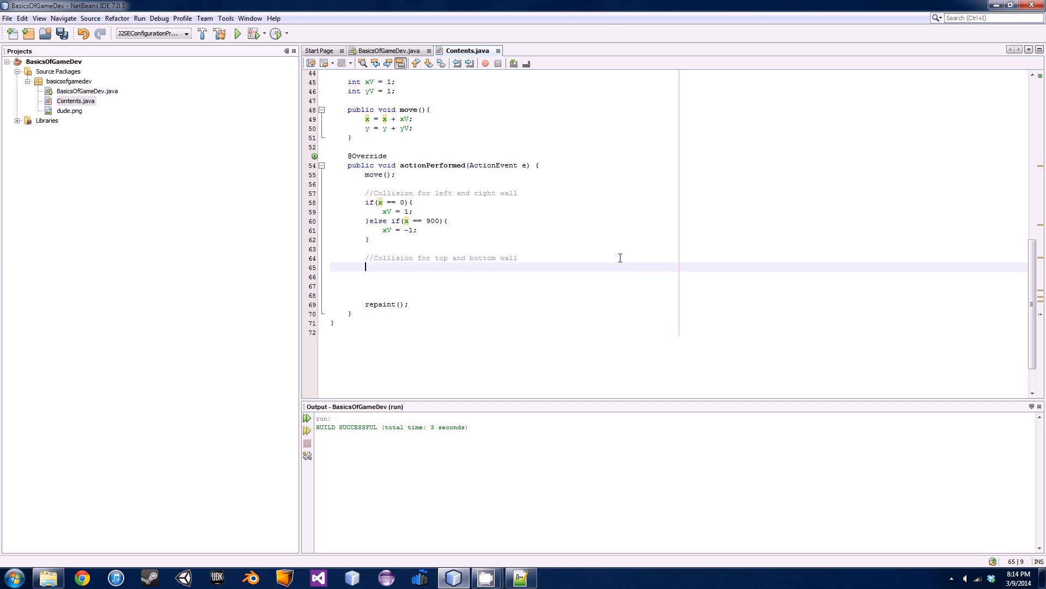
Step: Add if(y == 0){ yV = 1; } under the top and bottom wall comment
{"action": "type", "text": "if(y =="}
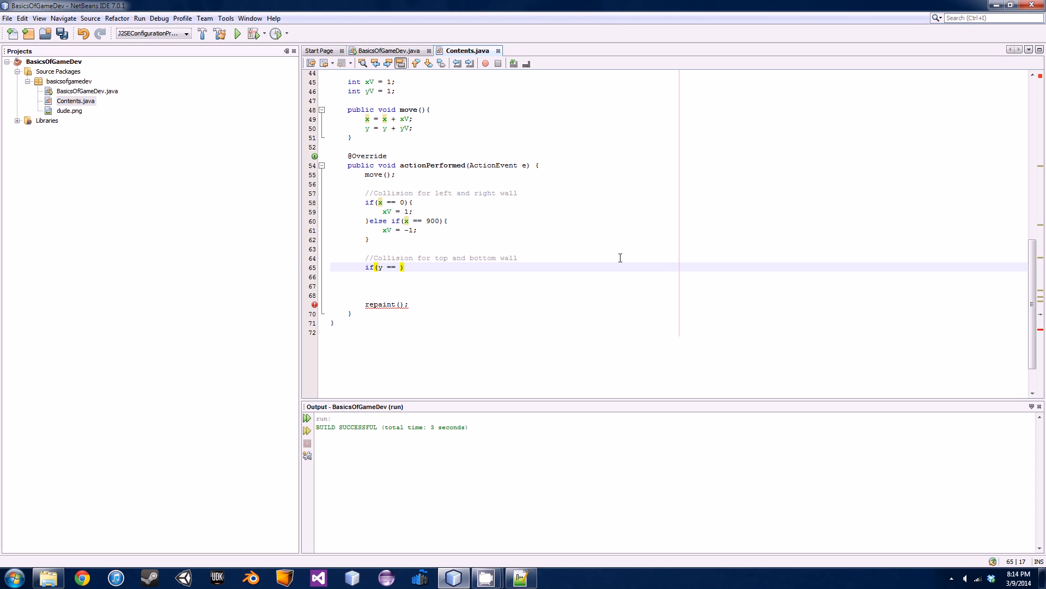
{"action": "type", "text": "0"}
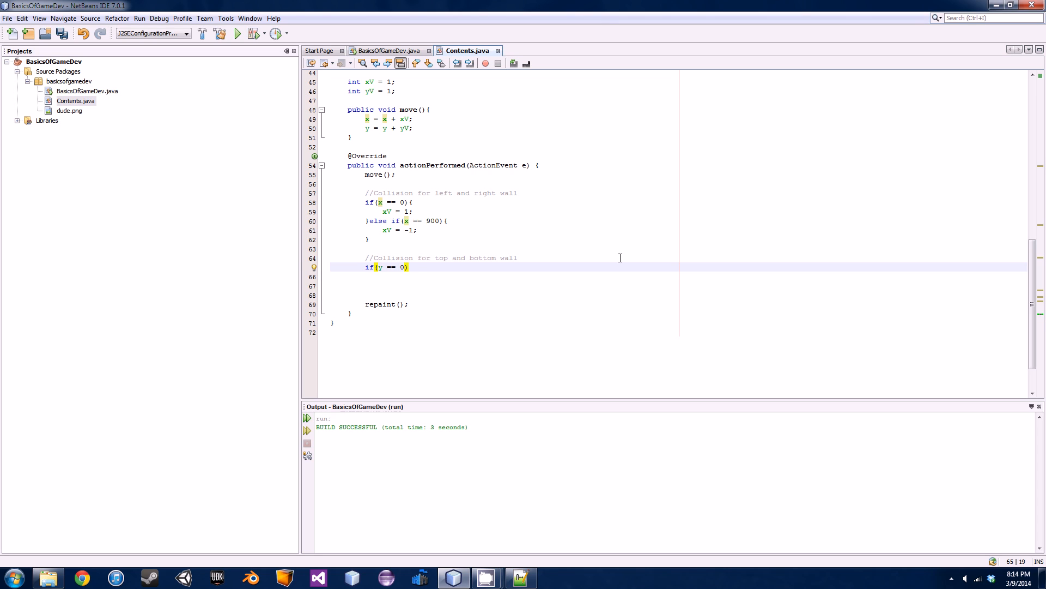
{"action": "type", "text": "{"}
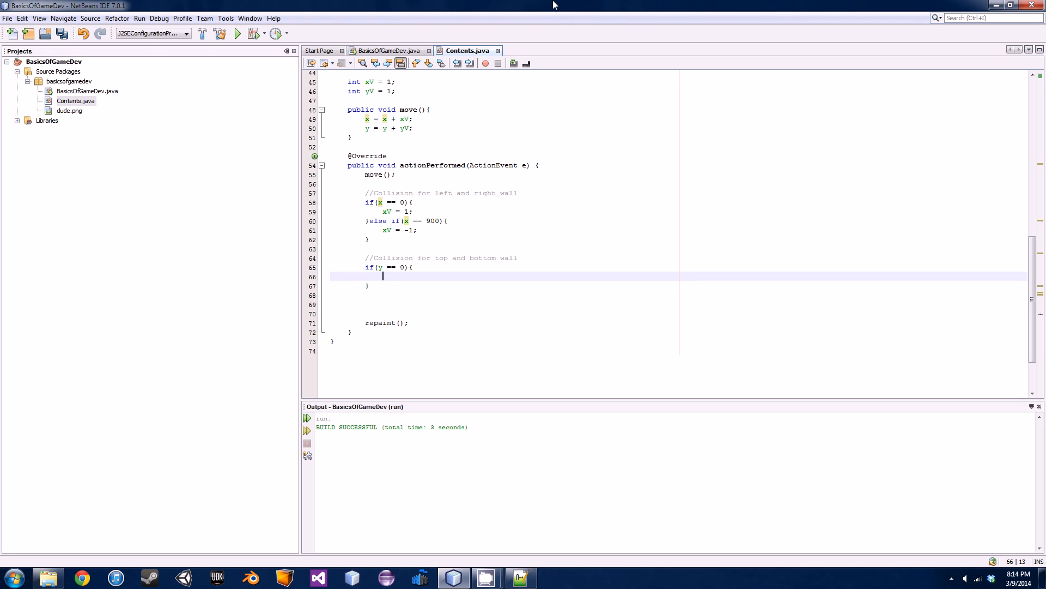
{"action": "mouse_move", "coordinate": [550, 141]}
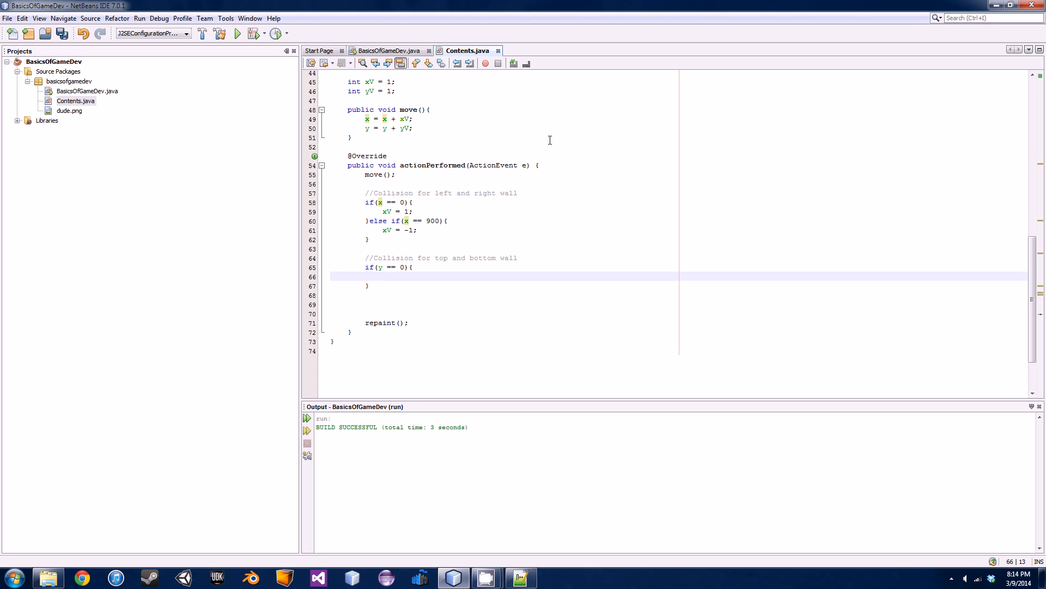
{"action": "mouse_move", "coordinate": [620, 299]}
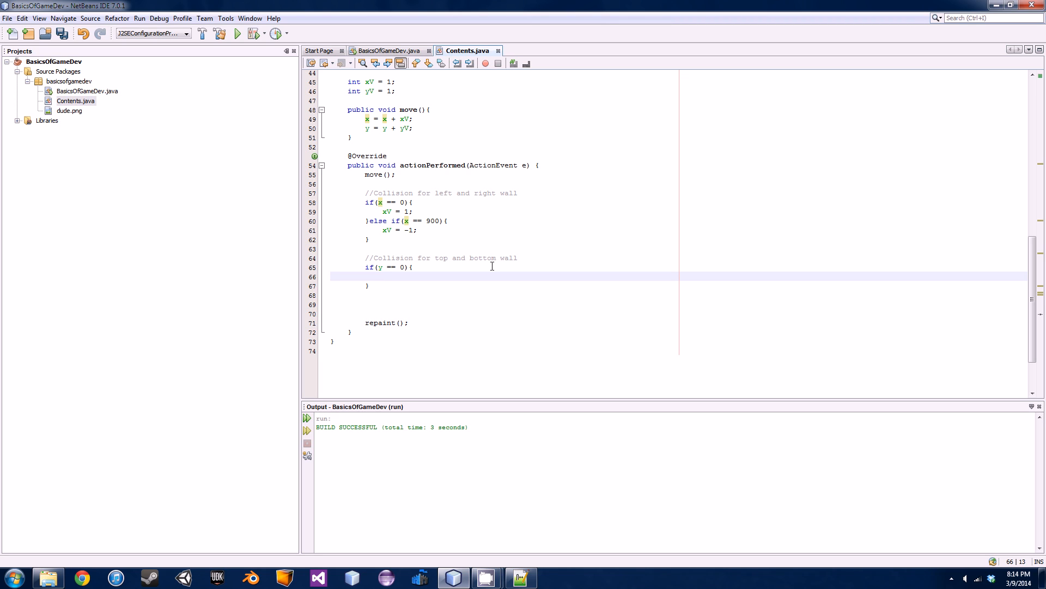
{"action": "type", "text": "yV = 1"}
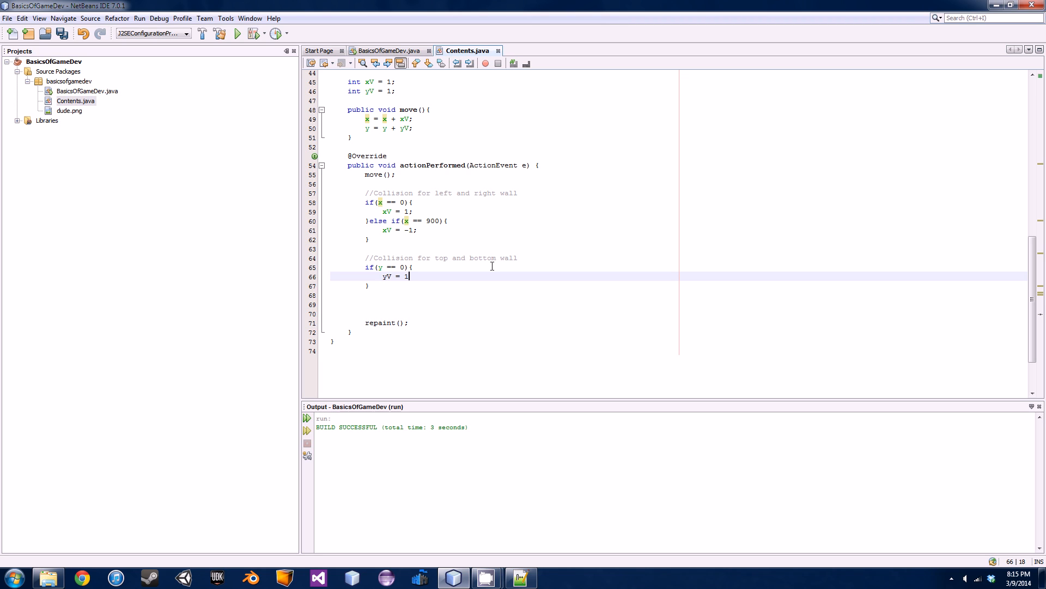
{"action": "type", "text": ";"}
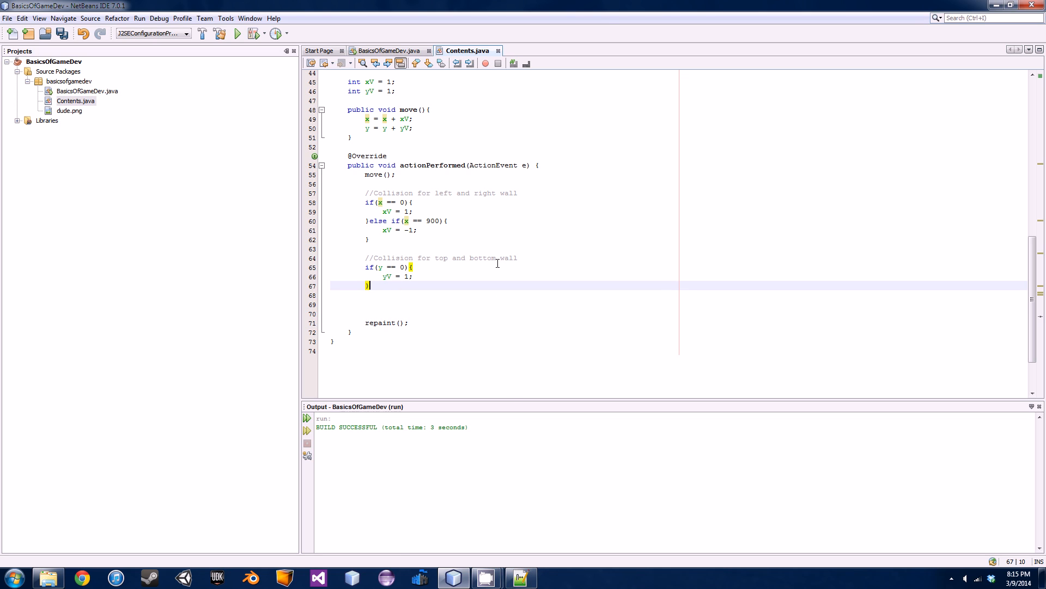
Step: Add else if(y == 600){ yV = -1; } and save Contents.java
{"action": "type", "text": "else if"}
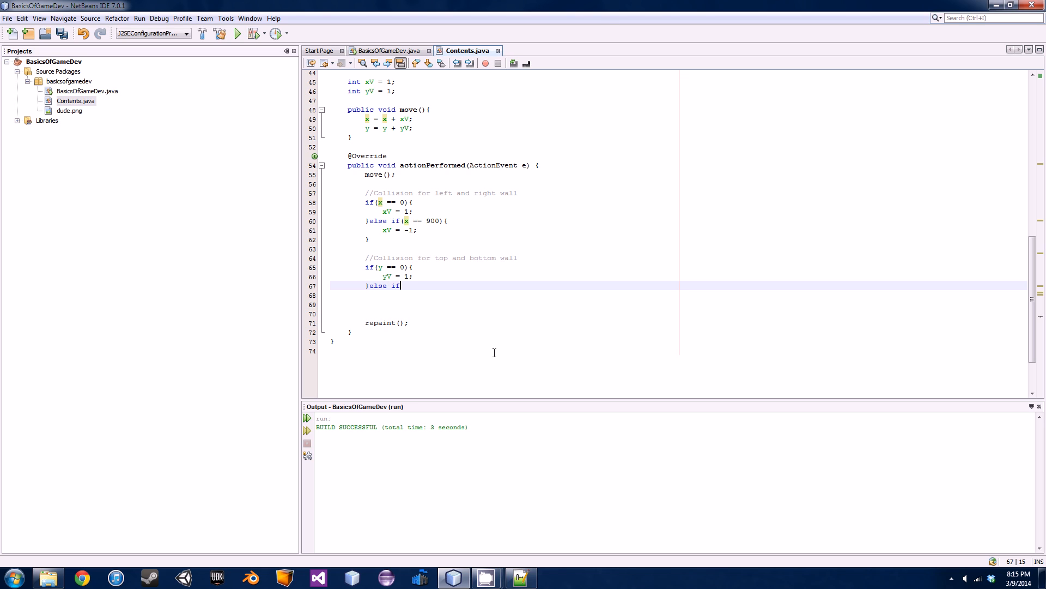
{"action": "type", "text": "(y)"}
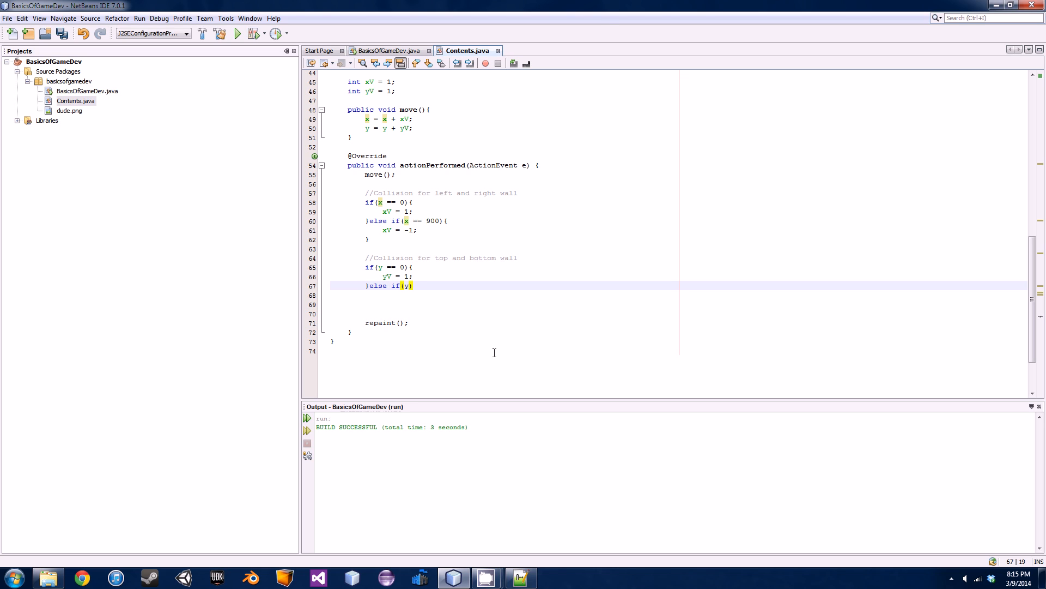
{"action": "type", "text": "=="}
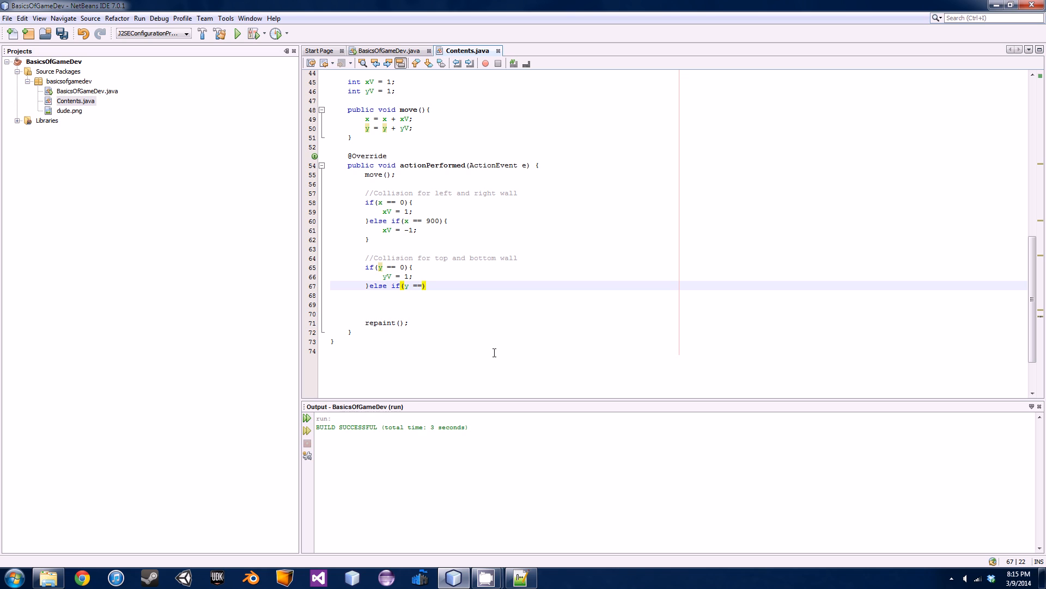
{"action": "type", "text": "6"}
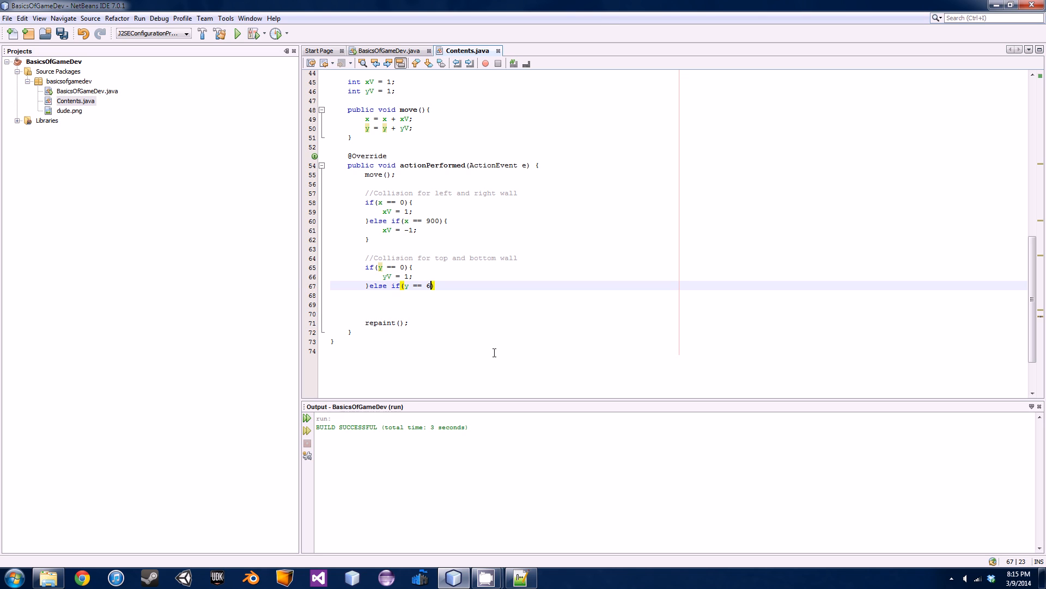
{"action": "type", "text": "00){"}
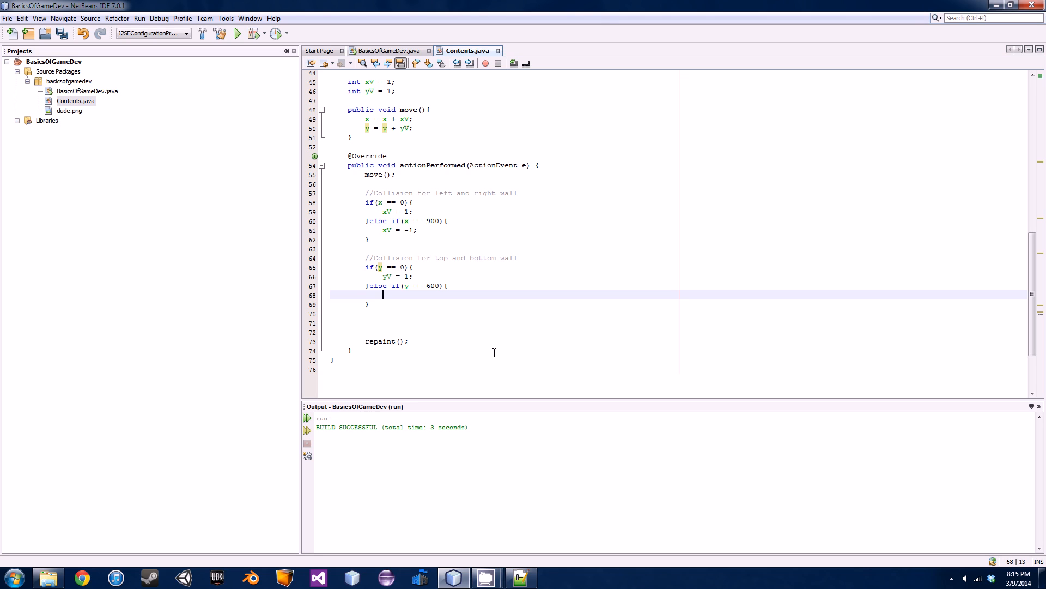
{"action": "type", "text": "yV ="}
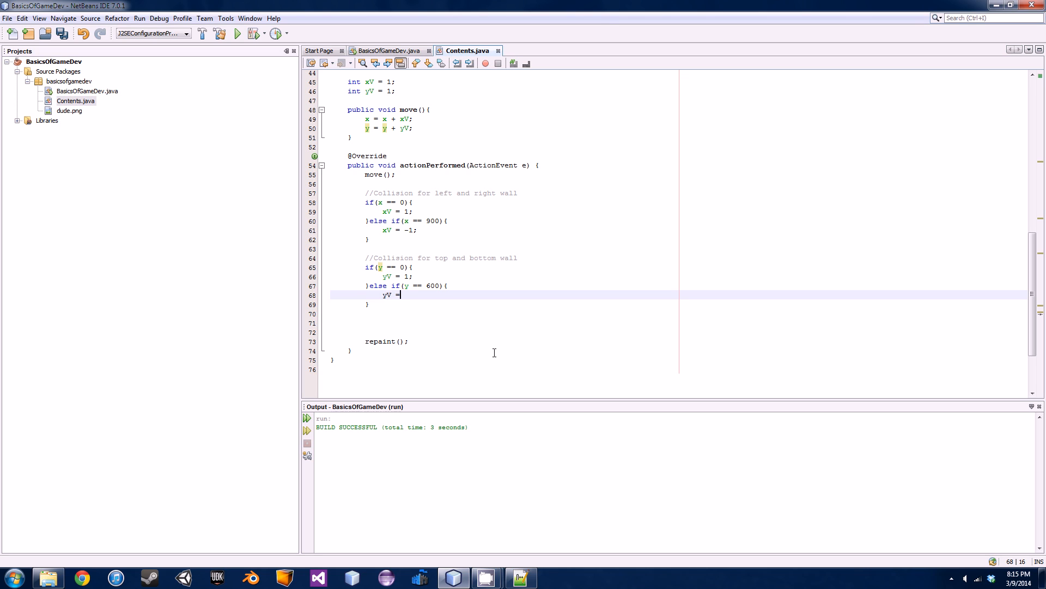
{"action": "type", "text": "-1"}
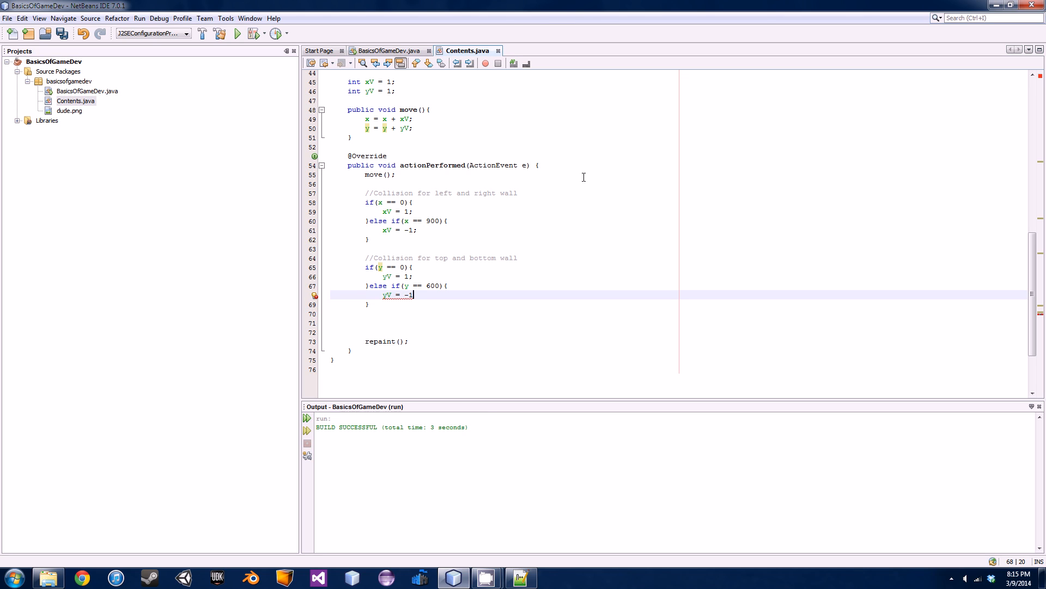
{"action": "key", "text": "ctrl+s"}
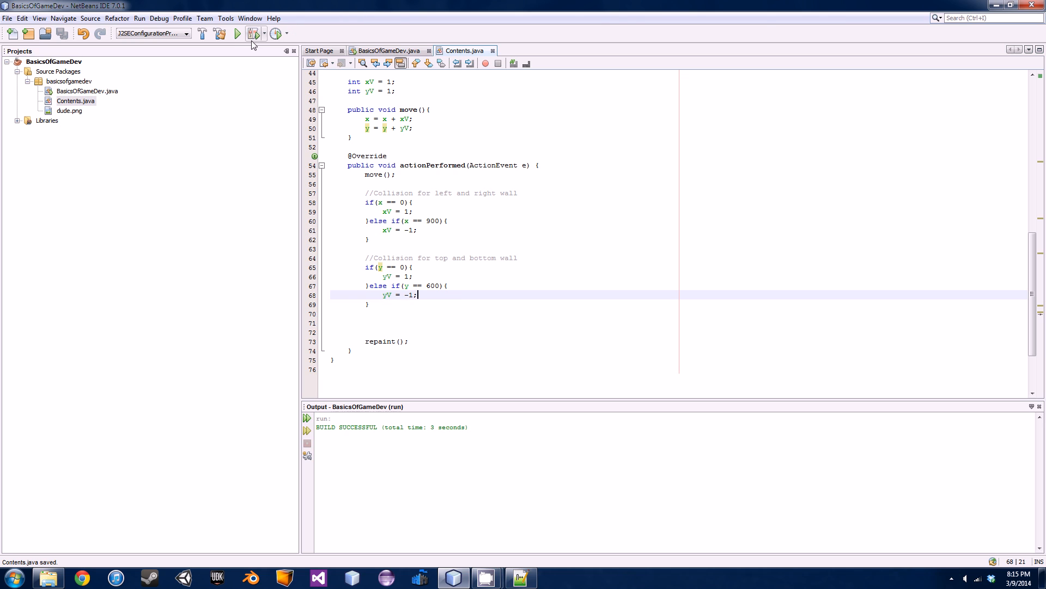
Step: Run the project to watch the stick figure move, then close the Game window
{"action": "left_click", "coordinate": [236, 34]}
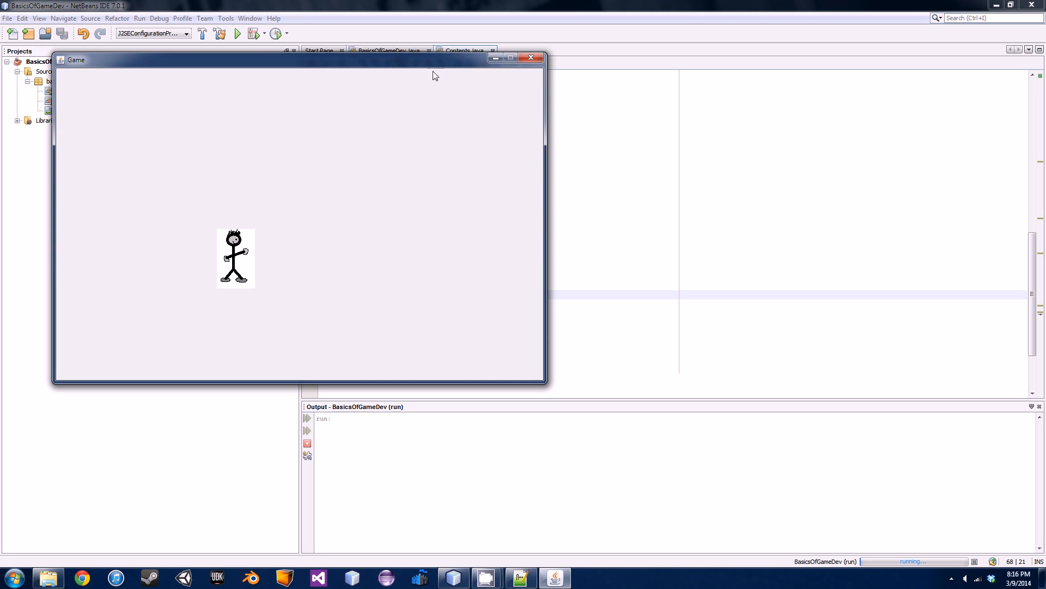
{"action": "left_click", "coordinate": [531, 58]}
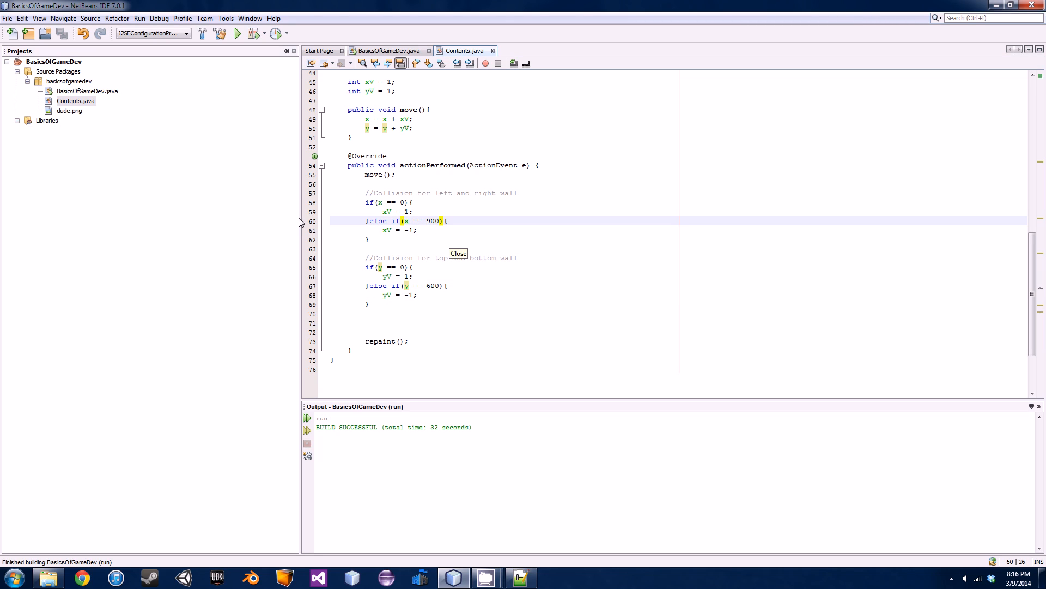
Step: View the properties of dude.png from the Projects panel, showing width 70 and height 109
{"action": "left_click", "coordinate": [70, 110]}
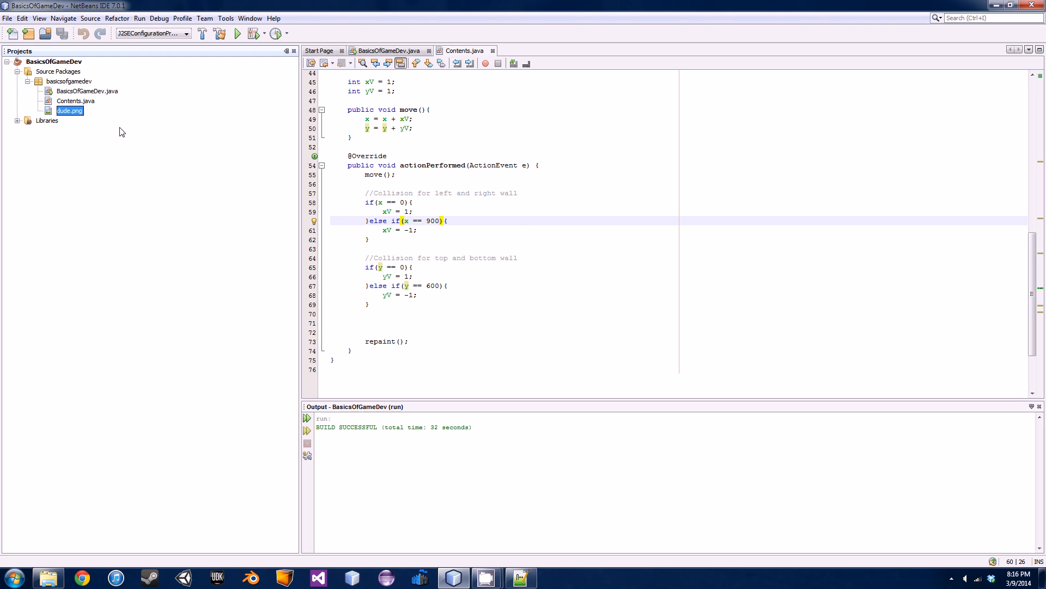
{"action": "right_click", "coordinate": [70, 111]}
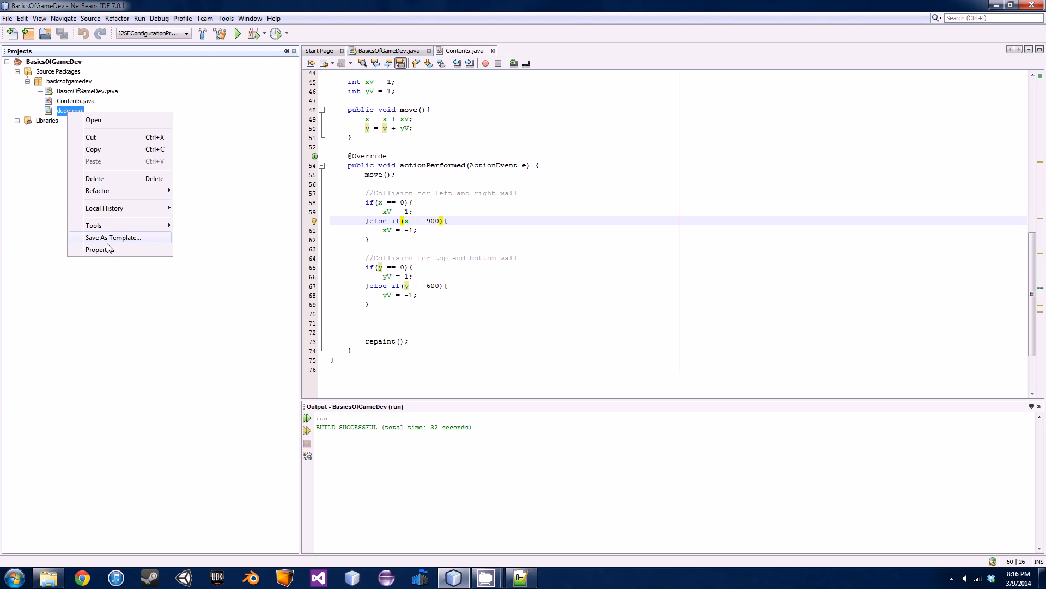
{"action": "left_click", "coordinate": [100, 249]}
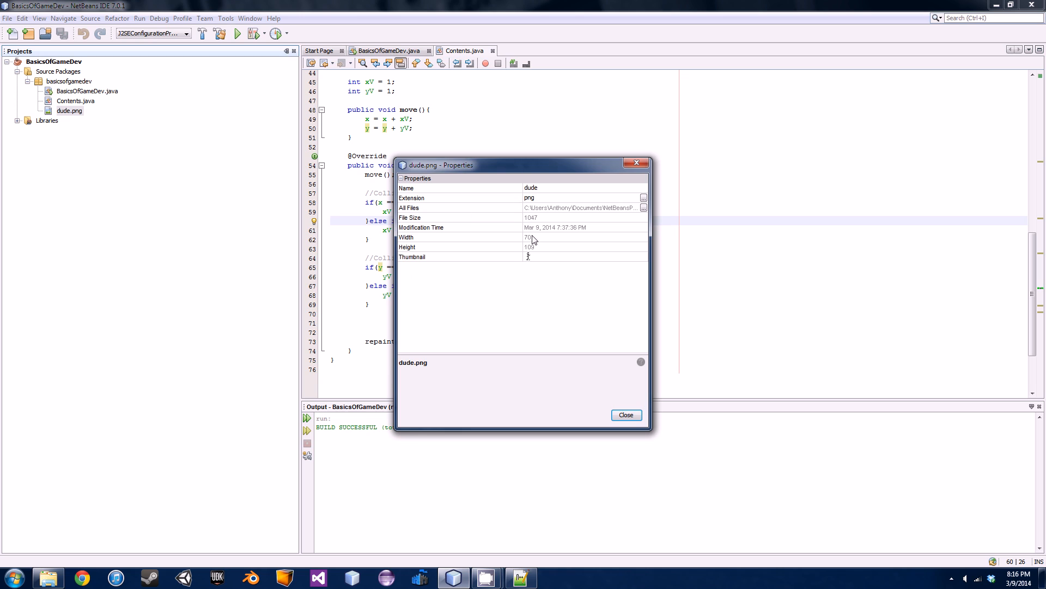
{"action": "mouse_move", "coordinate": [538, 252]}
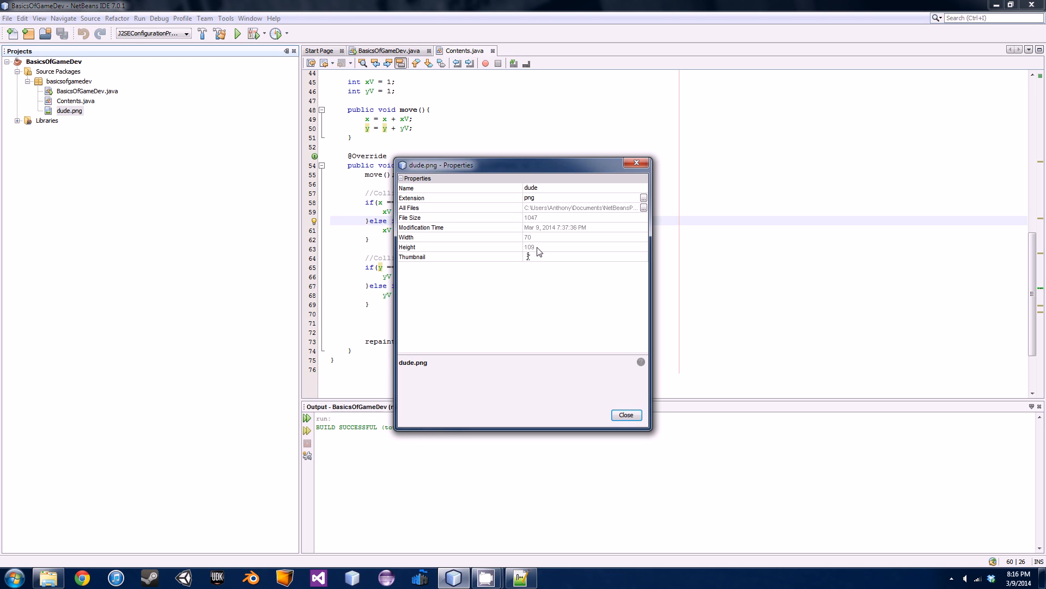
{"action": "mouse_move", "coordinate": [562, 170]}
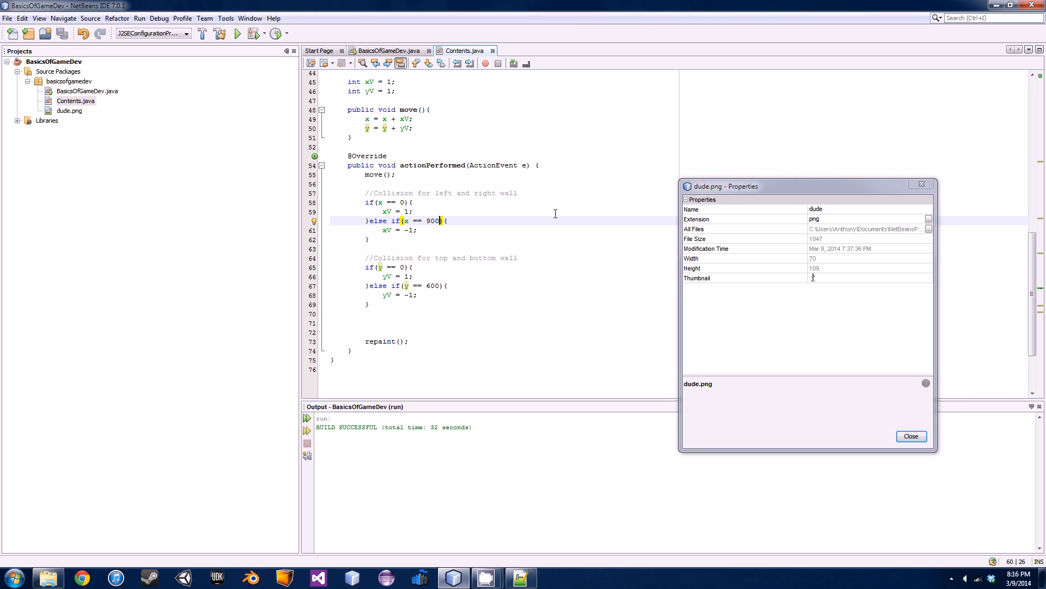
Step: Change the wall checks to x == 900 - 70 and y == 600 - 109, then run the project
{"action": "type", "text": "- 109"}
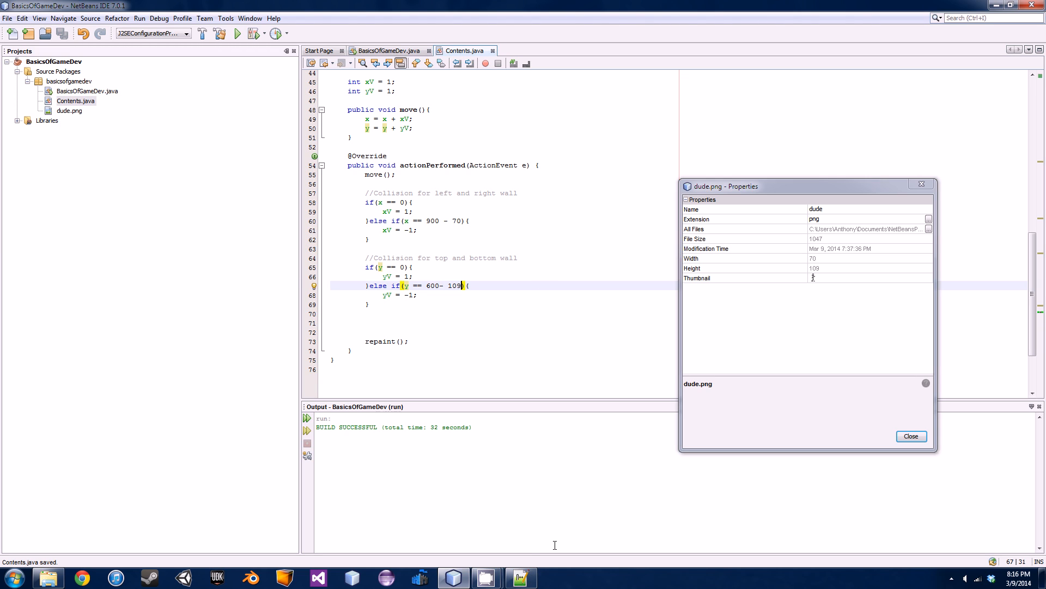
{"action": "left_click", "coordinate": [910, 436]}
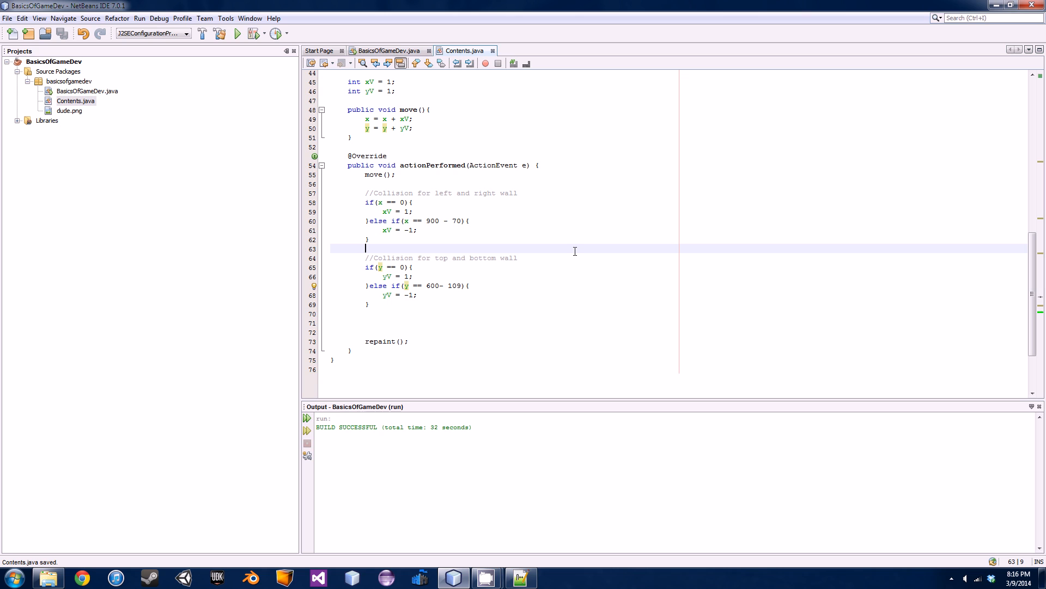
{"action": "left_click", "coordinate": [236, 33]}
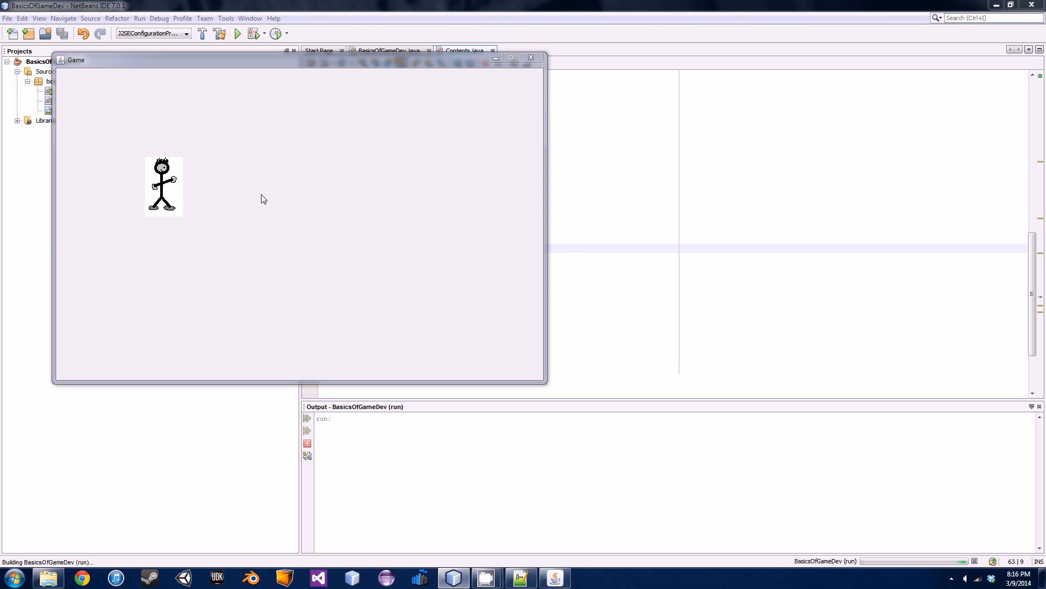